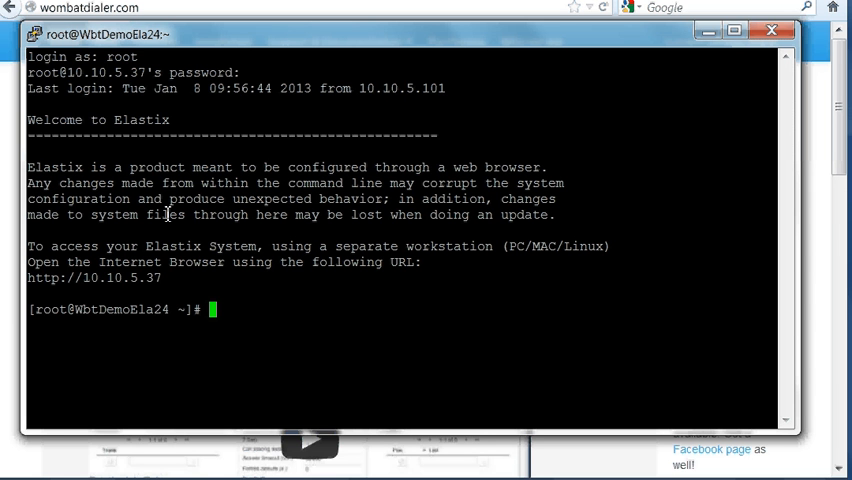
# Install the wombat package with yum, confirming with 'y' until it reports Complete.
pyautogui.write('yum')
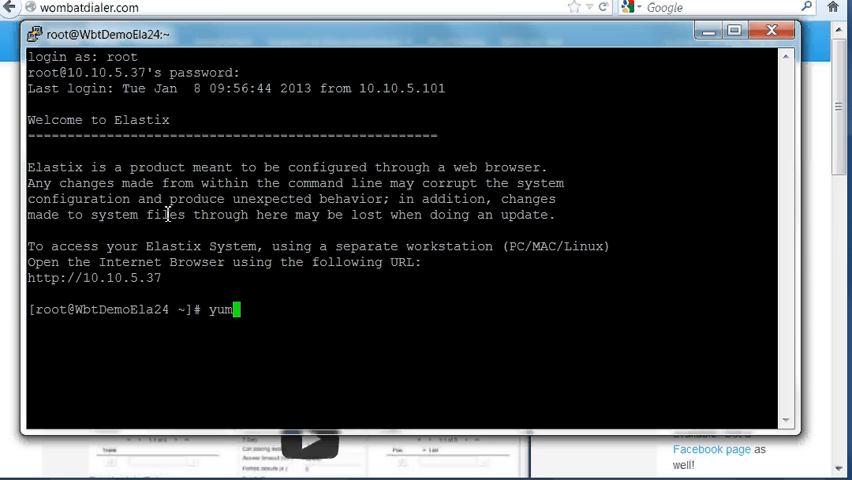
pyautogui.write('install wo')
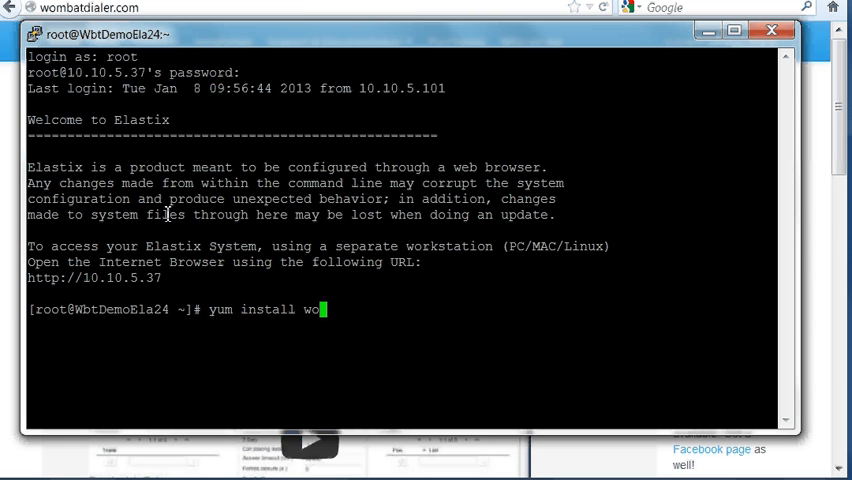
pyautogui.press('Return')
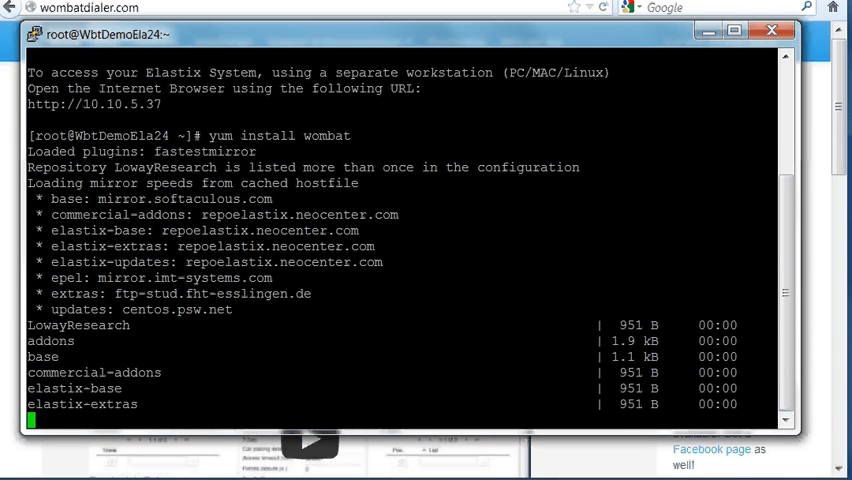
pyautogui.scroll(-3)
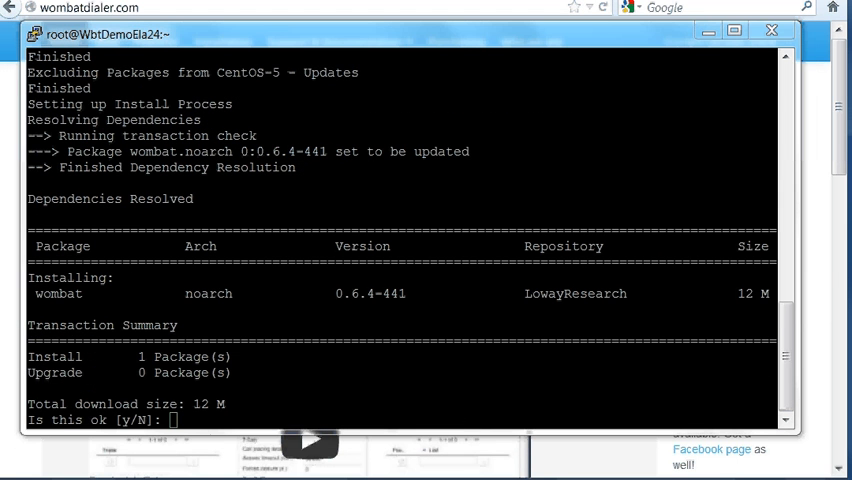
pyautogui.write('y')
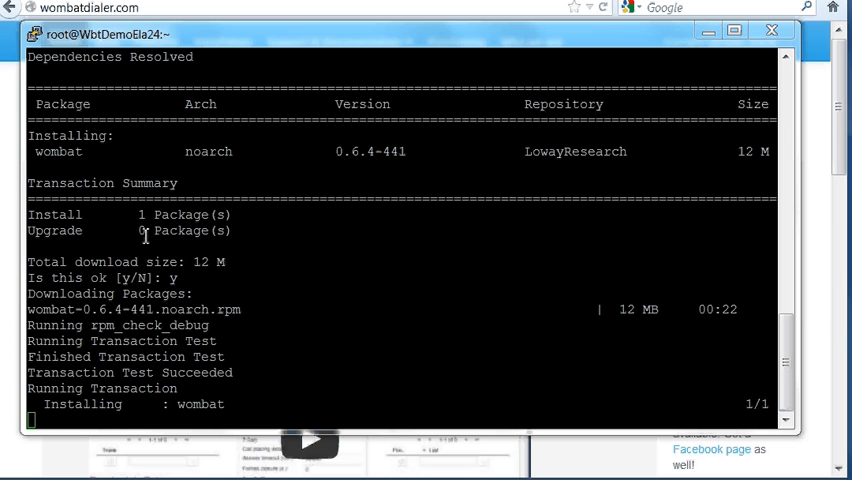
pyautogui.scroll(-3)
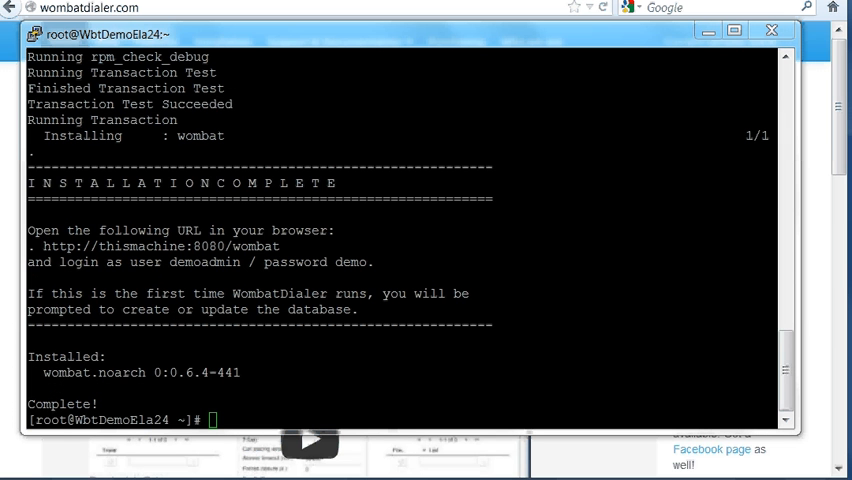
pyautogui.moveTo(223, 178)
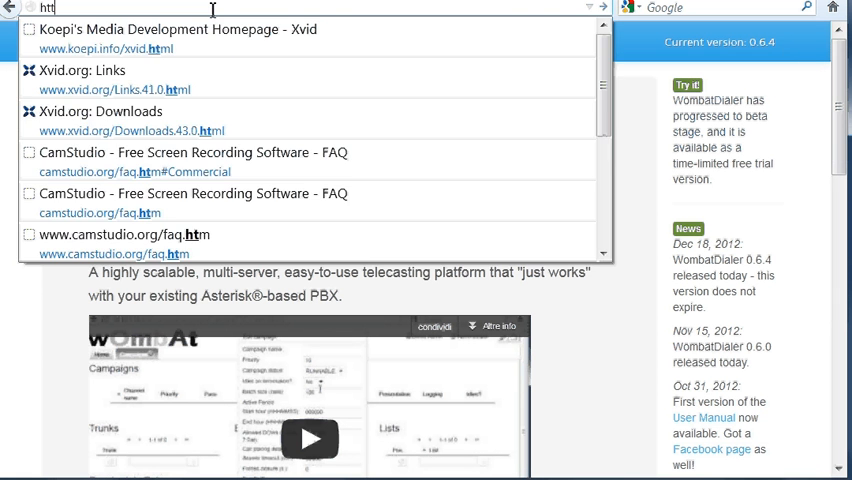
# Load the WombatDialer web address on port 8080 (/wombat) in Firefox.
pyautogui.write('http://10.10.5.18/')
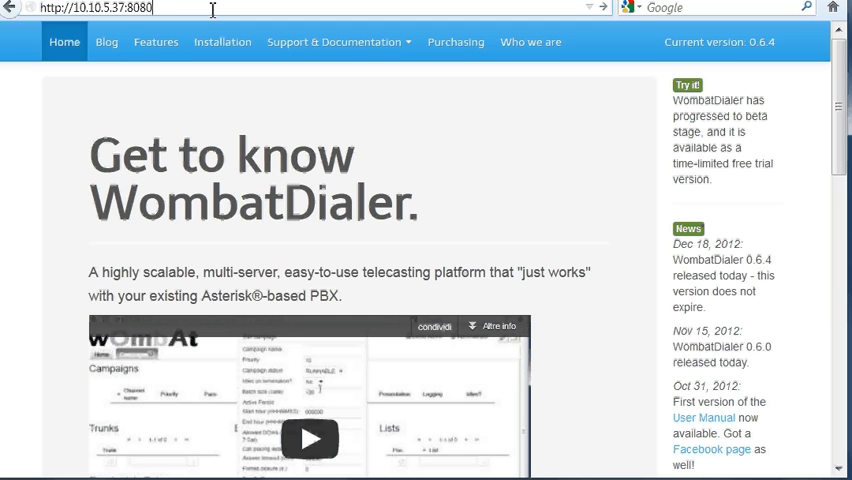
pyautogui.write('/wombat/dbtest/no_db.jsp')
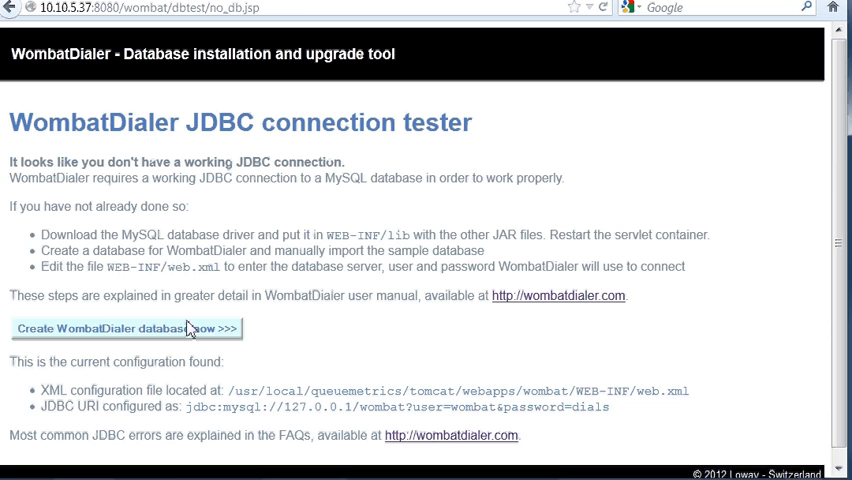
# Create the WombatDialer database with the MySQL root password and review the results.
pyautogui.click(124, 328)
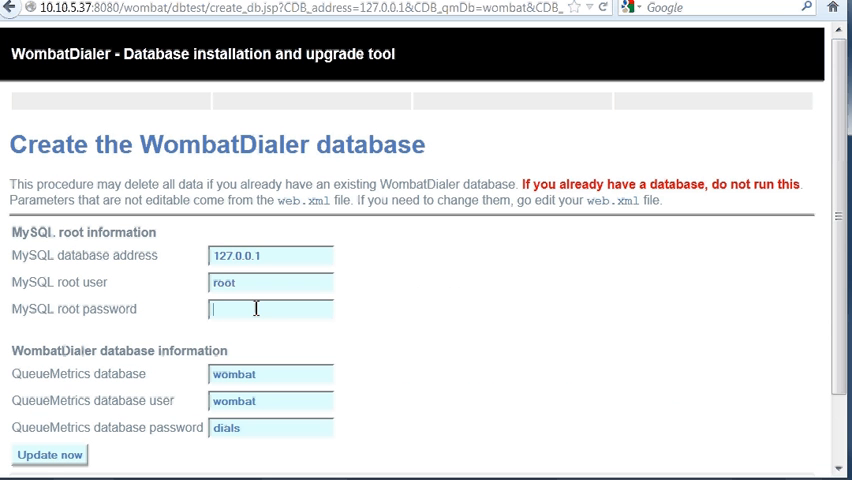
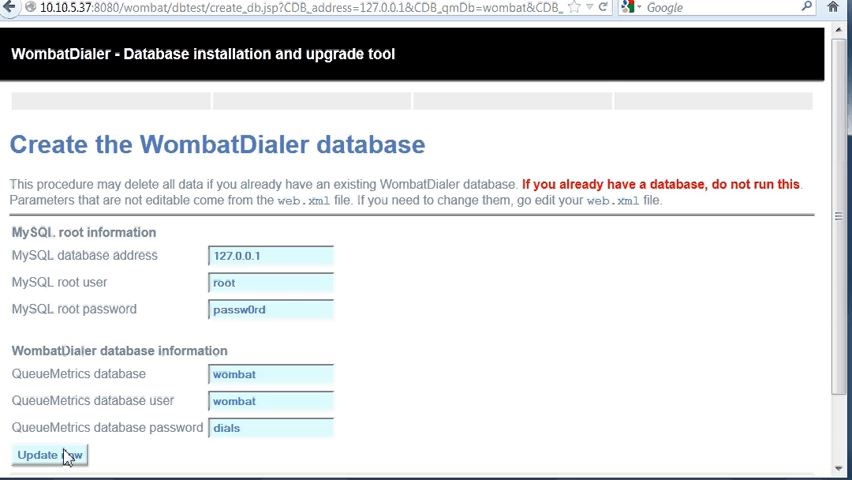
pyautogui.click(44, 455)
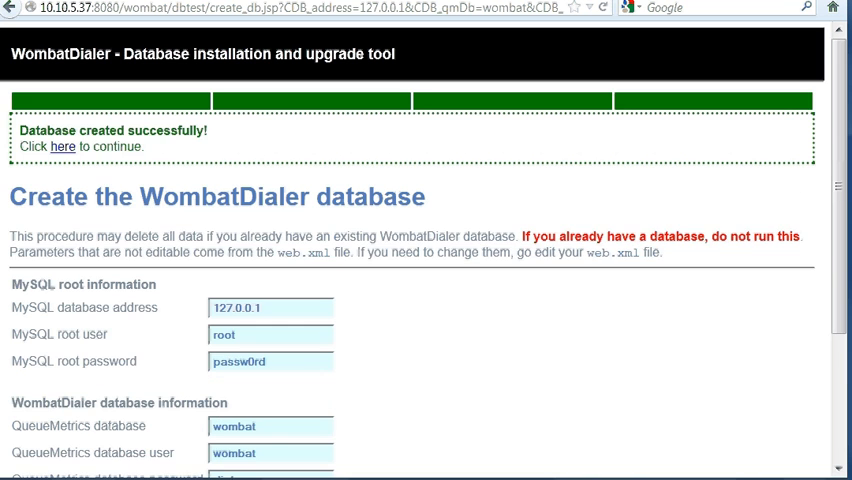
pyautogui.scroll(-3)
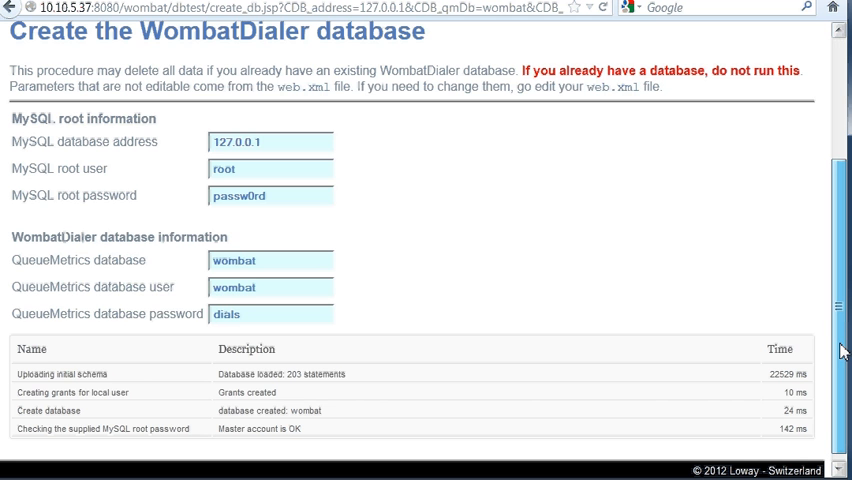
pyautogui.scroll(-3)
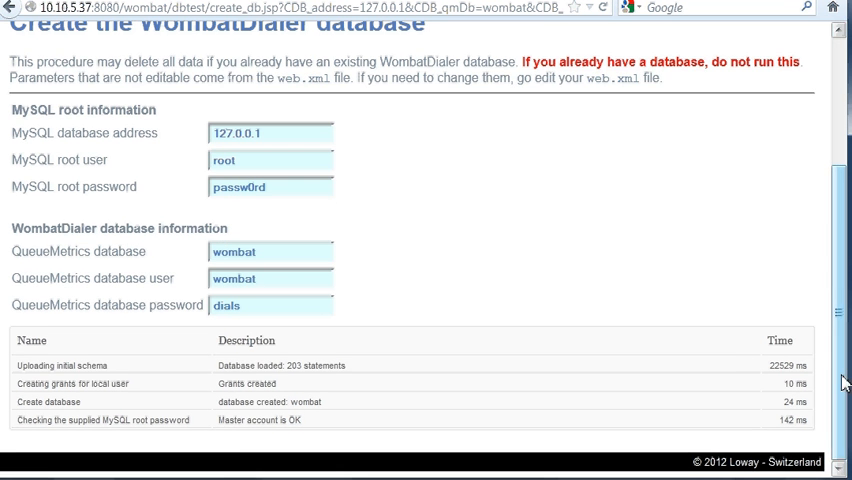
pyautogui.scroll(3)
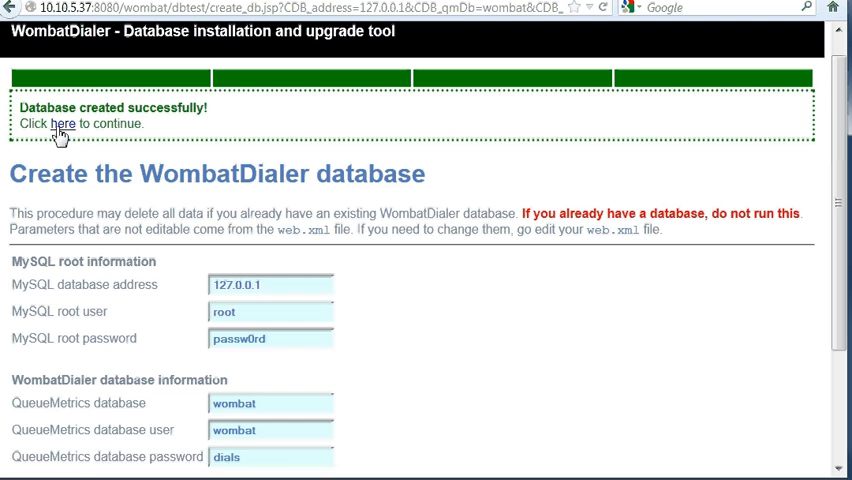
# Continue past database creation, approve the license, and log in as admin.
pyautogui.click(63, 123)
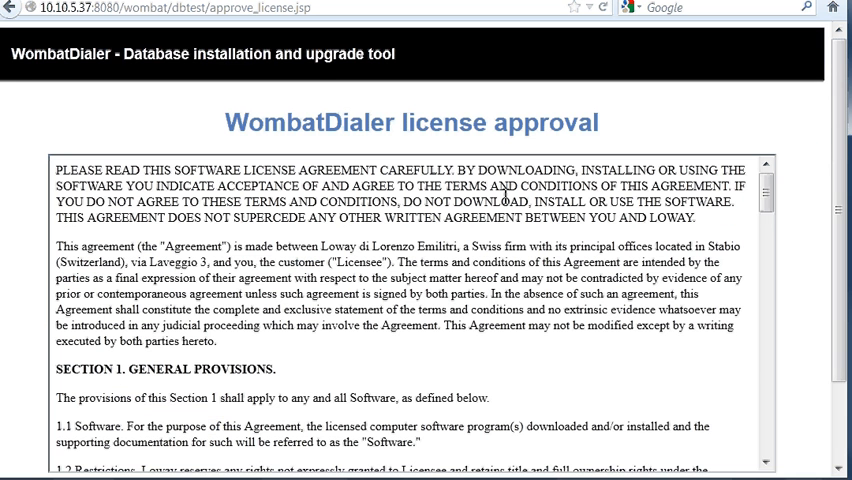
pyautogui.scroll(-3)
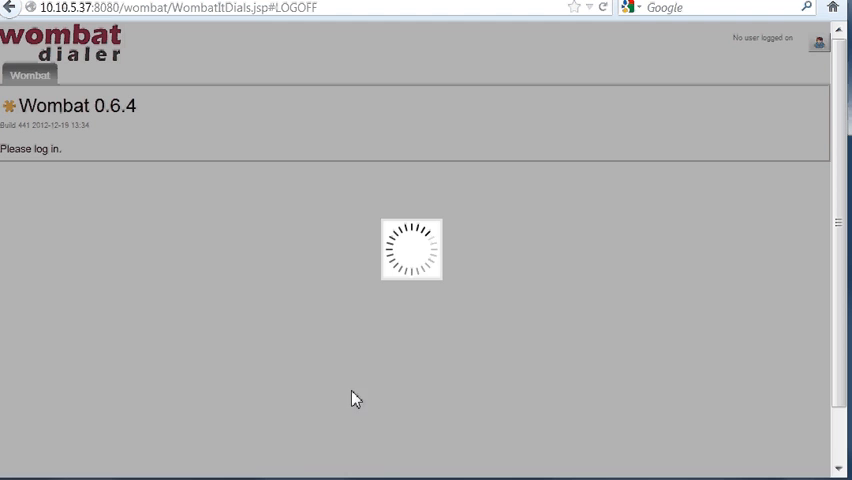
pyautogui.moveTo(457, 248)
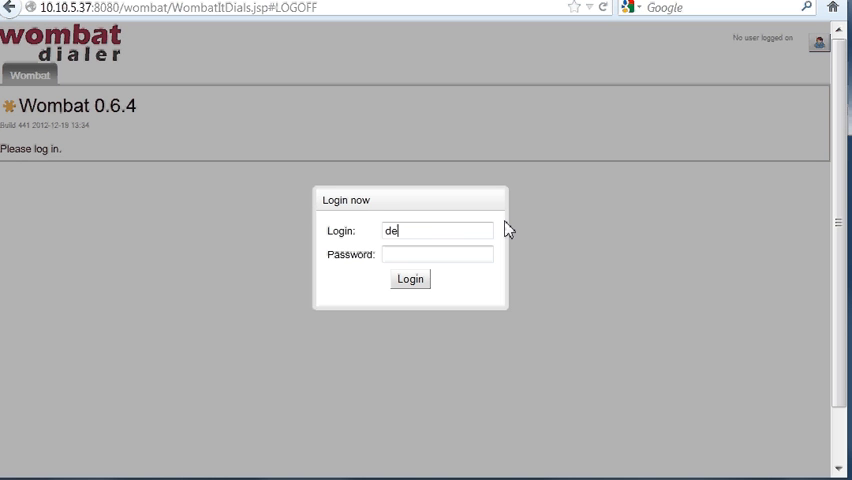
pyautogui.write('moadmin')
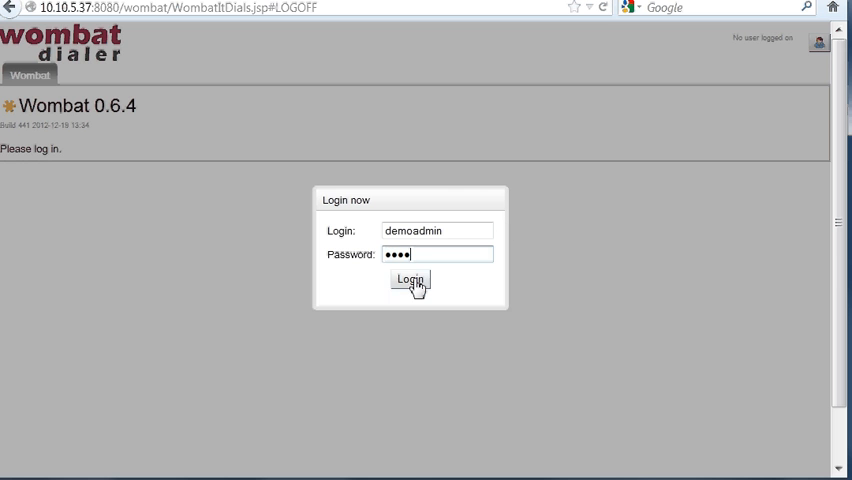
pyautogui.click(410, 279)
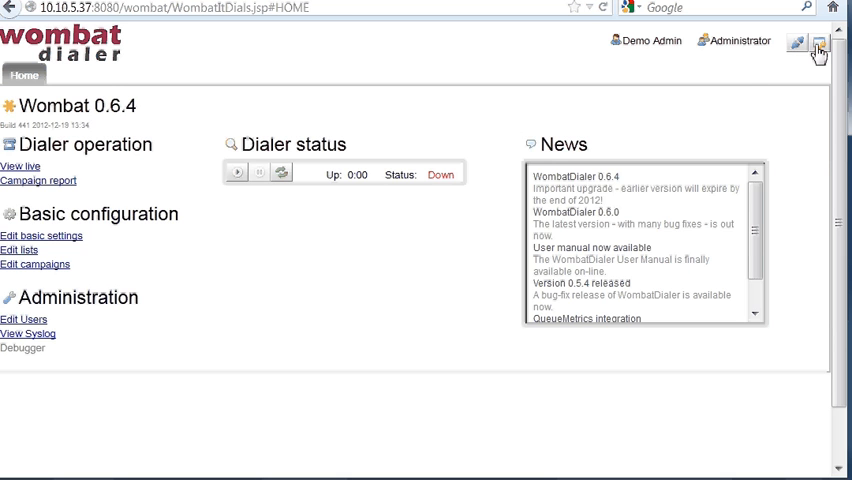
# Open the License tab showing the 2-channel demo license valid until 2013-12-18.
pyautogui.click(819, 43)
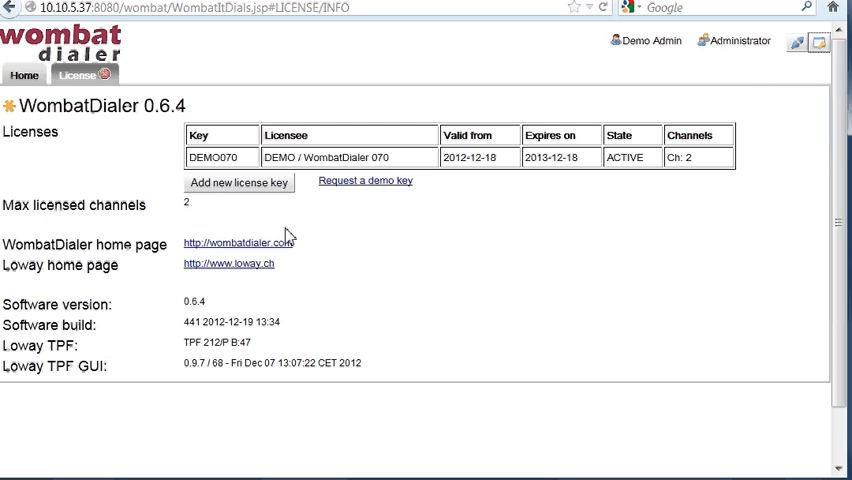
pyautogui.moveTo(195, 212)
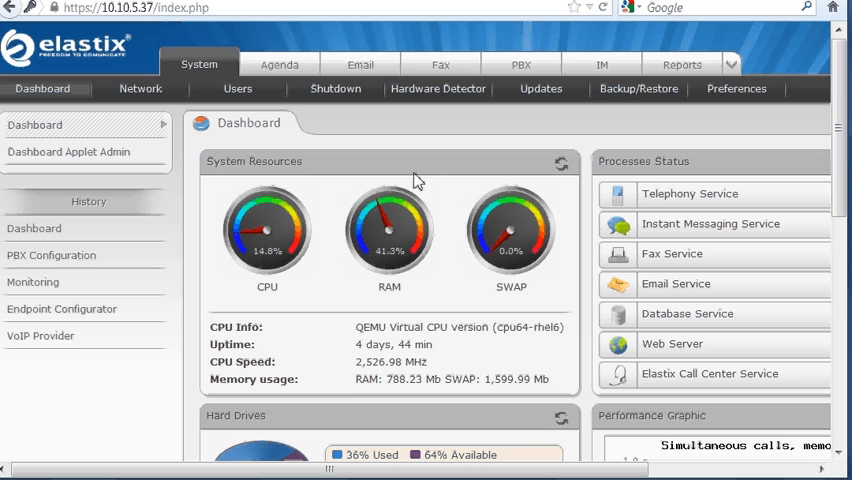
pyautogui.moveTo(428, 175)
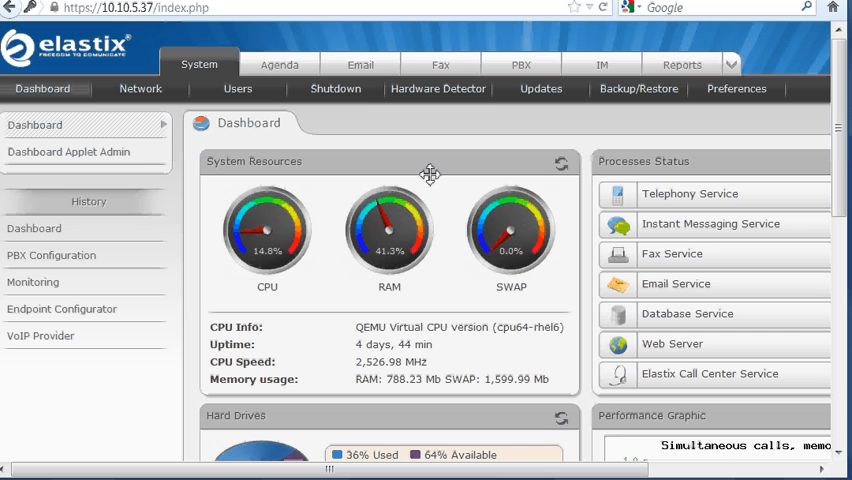
pyautogui.moveTo(462, 44)
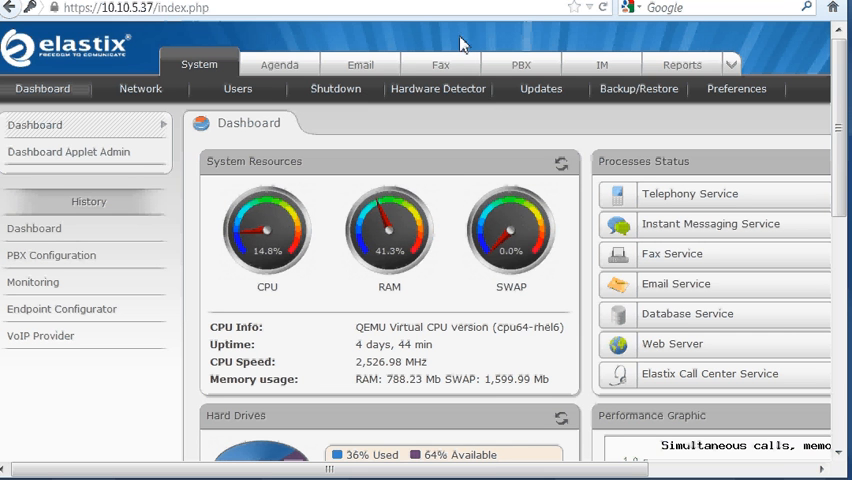
pyautogui.moveTo(513, 70)
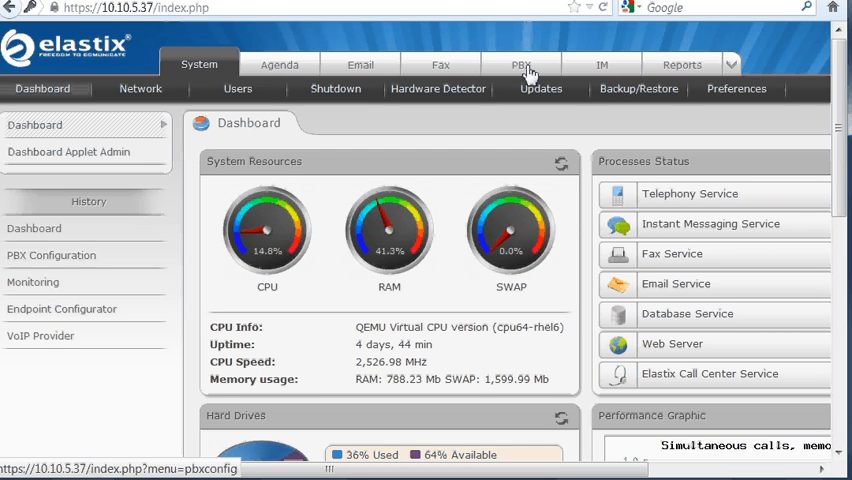
# Go to Elastix PBX Configuration and bring up the Misc Applications page.
pyautogui.click(520, 64)
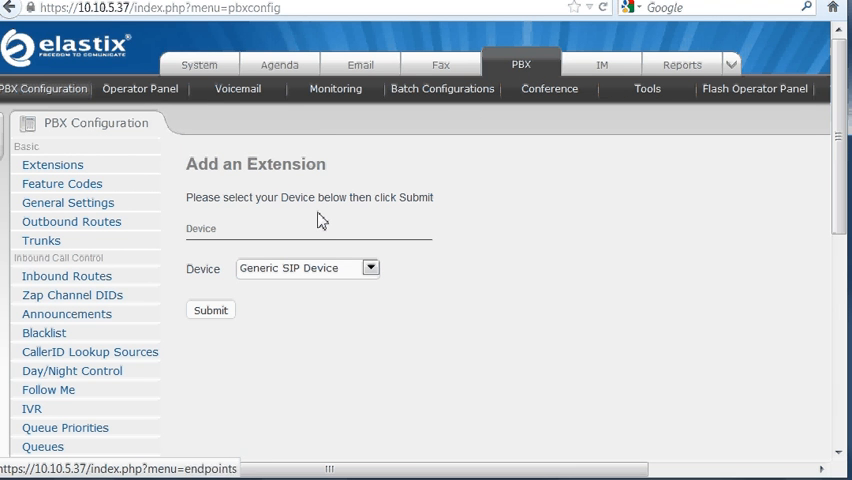
pyautogui.moveTo(170, 275)
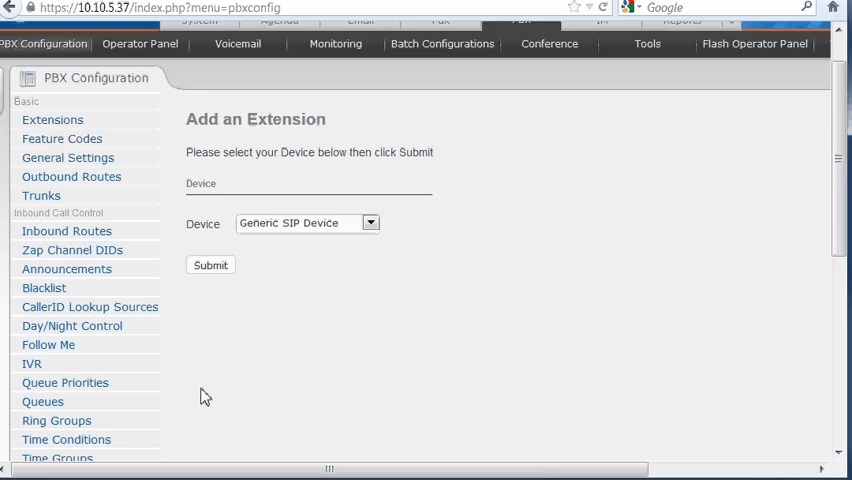
pyautogui.scroll(-3)
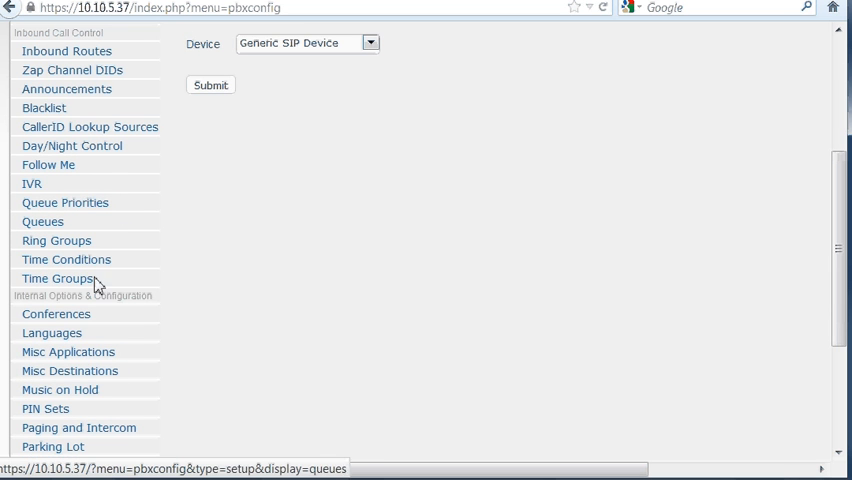
pyautogui.click(68, 351)
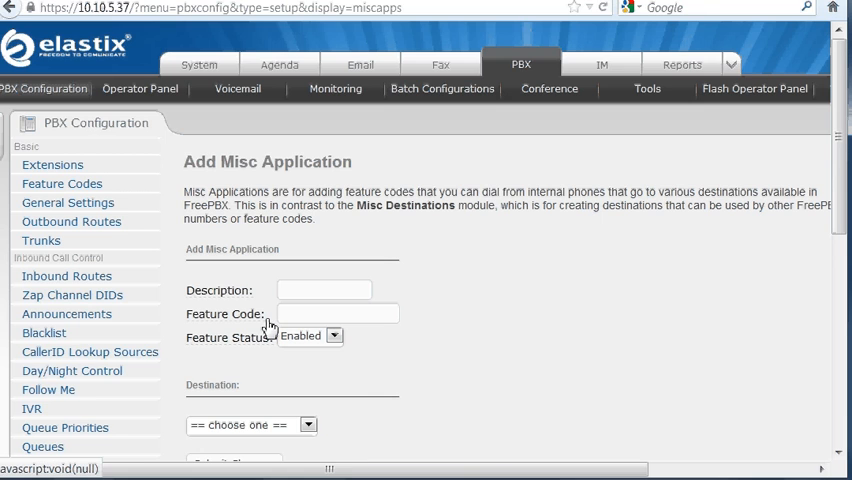
pyautogui.moveTo(472, 259)
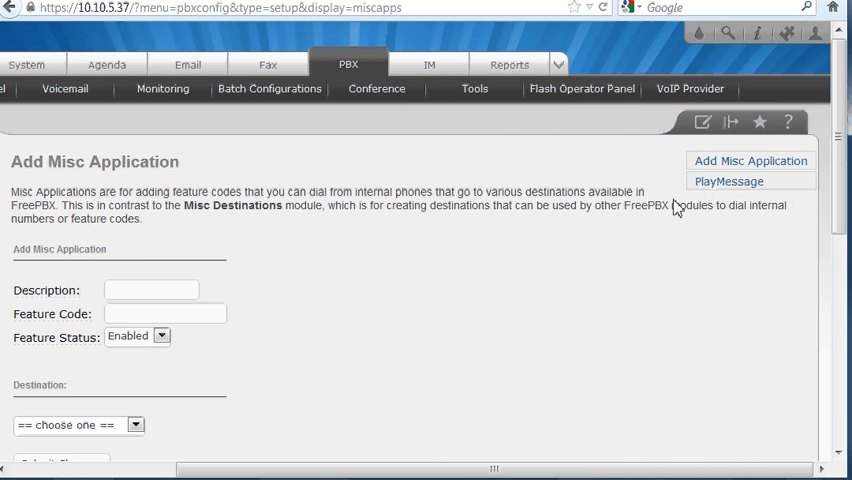
# Open PlayMessage, mapping feature code 999 to the WbtMessage announcement.
pyautogui.click(728, 181)
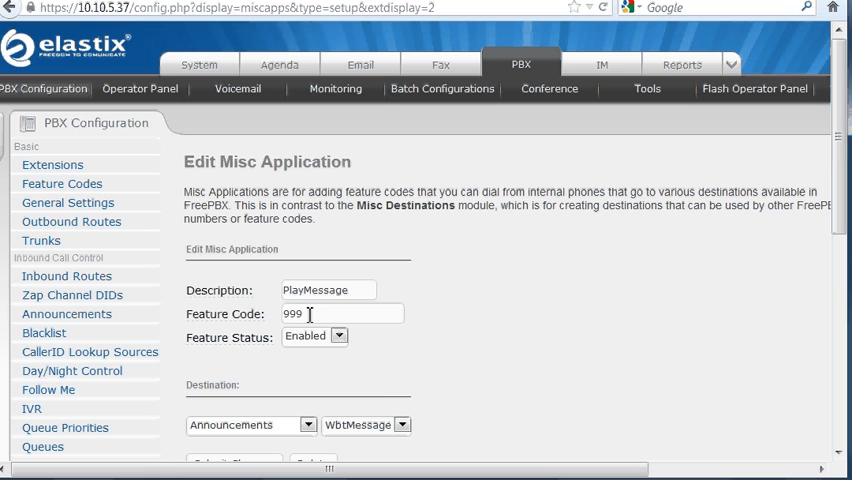
pyautogui.moveTo(384, 381)
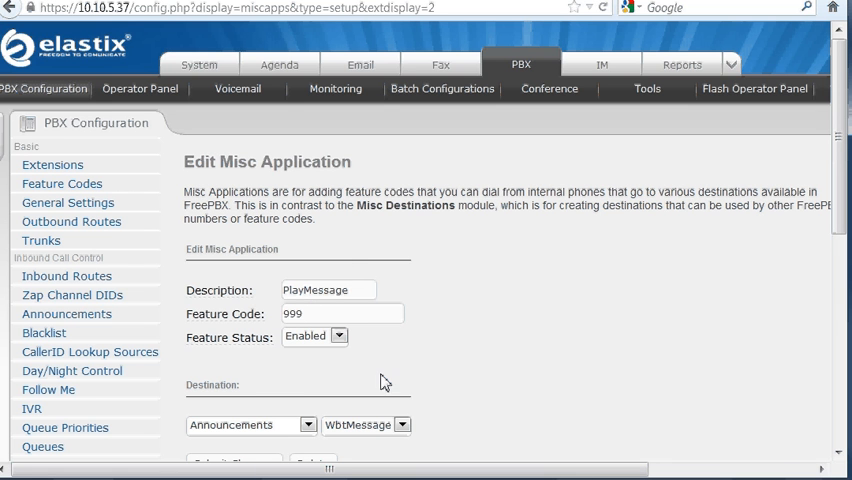
pyautogui.moveTo(367, 416)
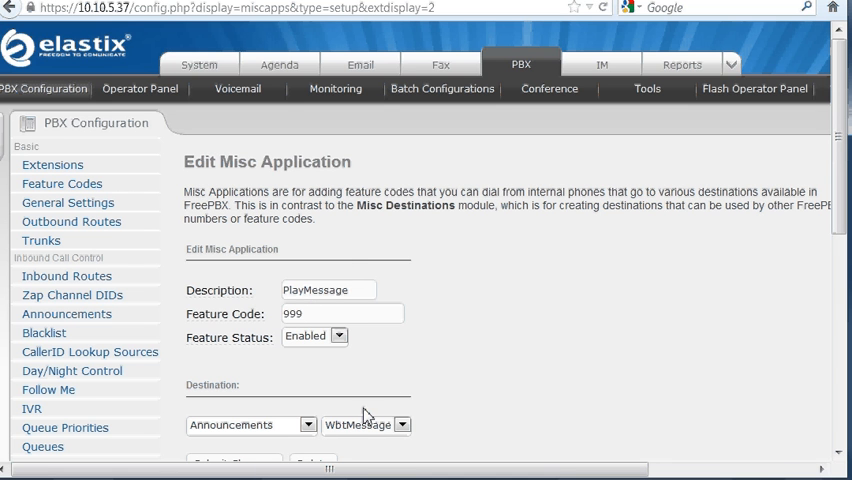
pyautogui.moveTo(135, 222)
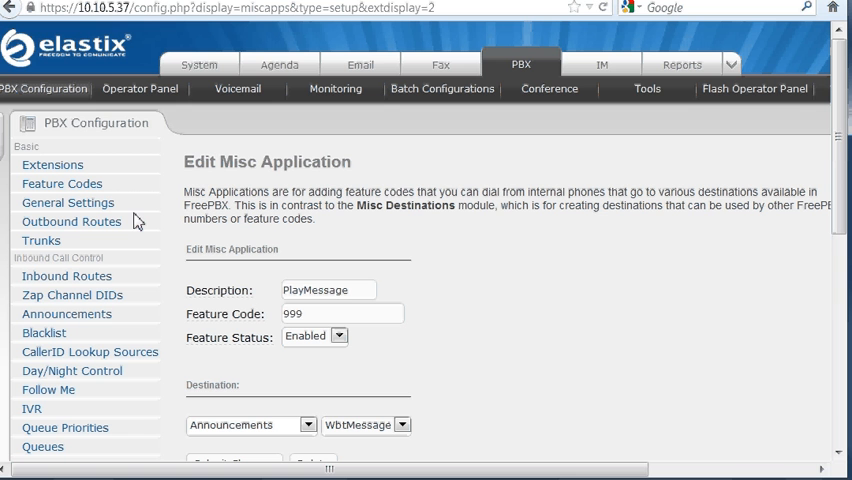
pyautogui.moveTo(213, 156)
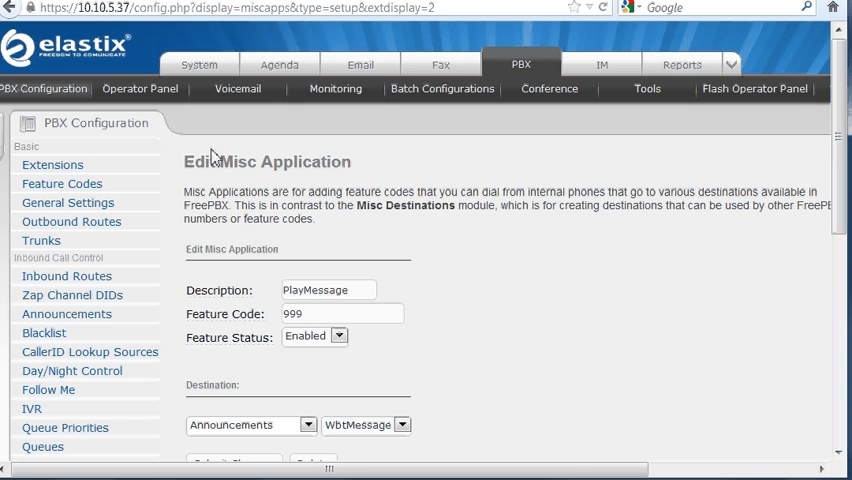
pyautogui.moveTo(60, 152)
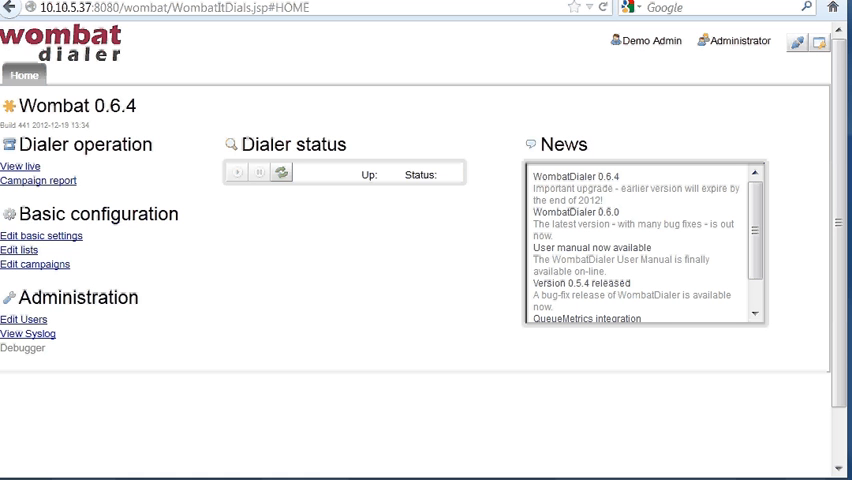
# Add Asterisk server 'PBX' at 10.10.5.37, port 5038, login admin, and save.
pyautogui.click(237, 173)
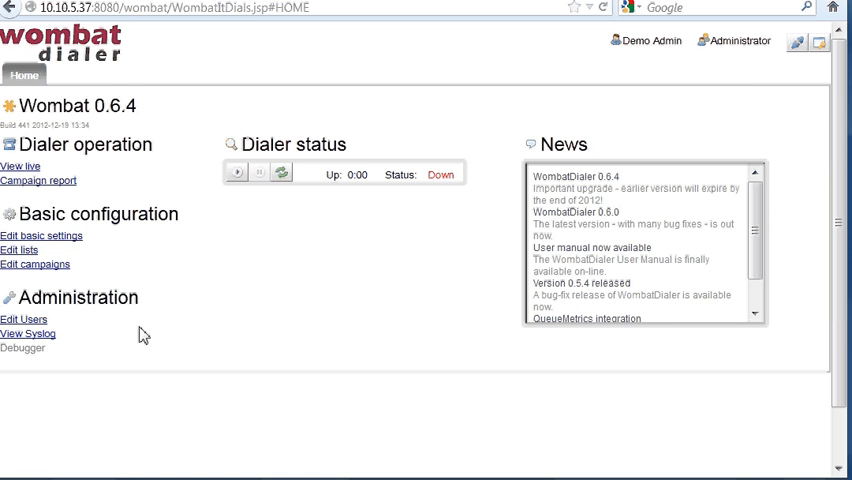
pyautogui.click(41, 235)
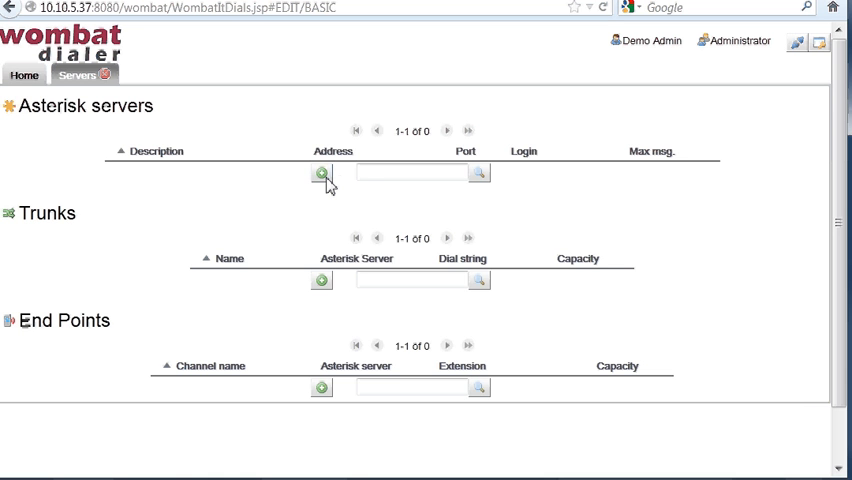
pyautogui.click(321, 174)
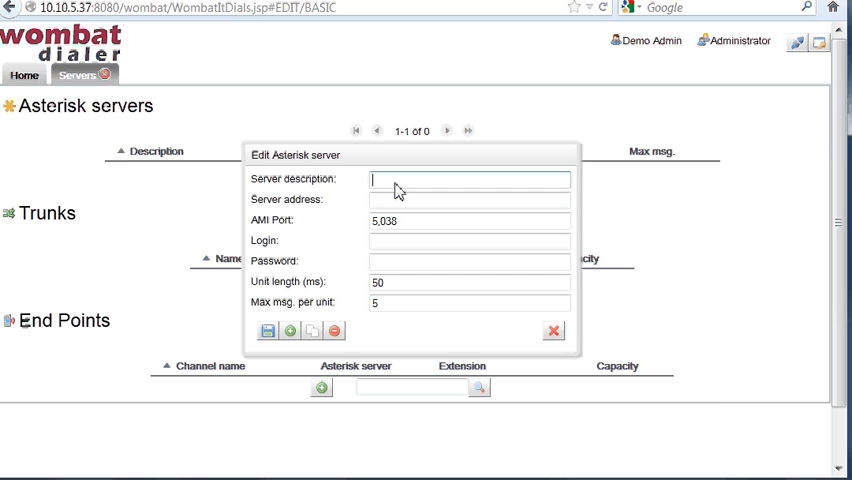
pyautogui.write('PBX')
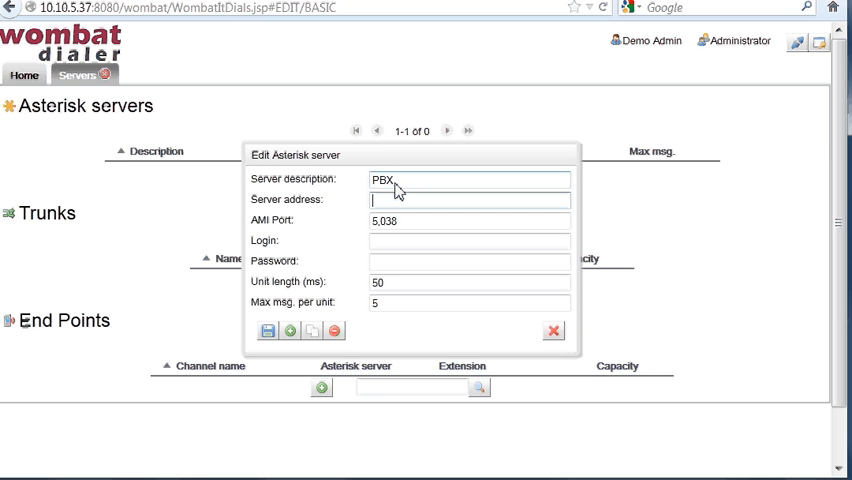
pyautogui.write('10.10.5')
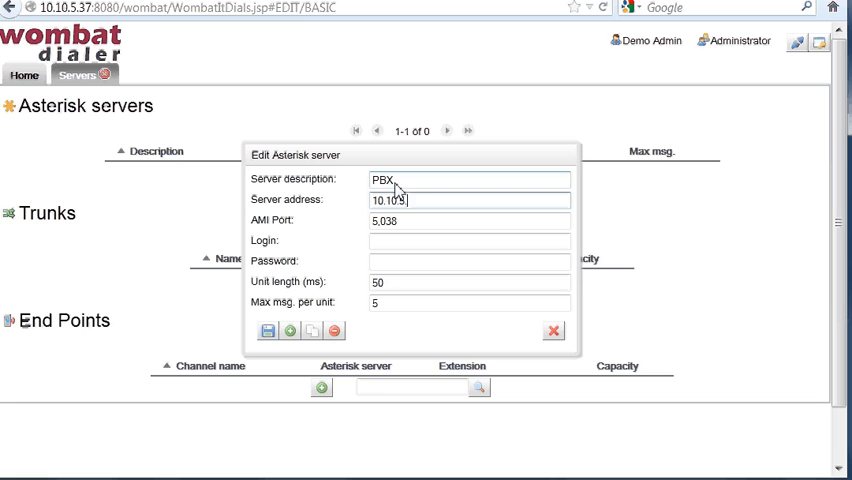
pyautogui.click(468, 240)
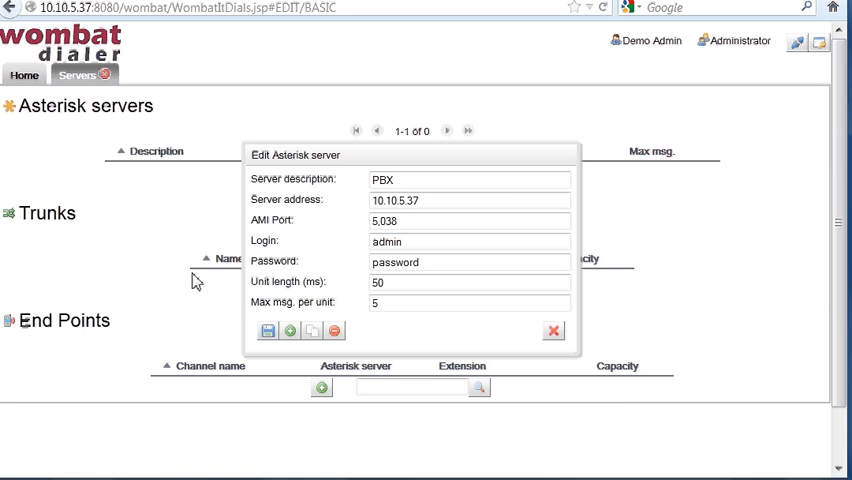
pyautogui.click(267, 330)
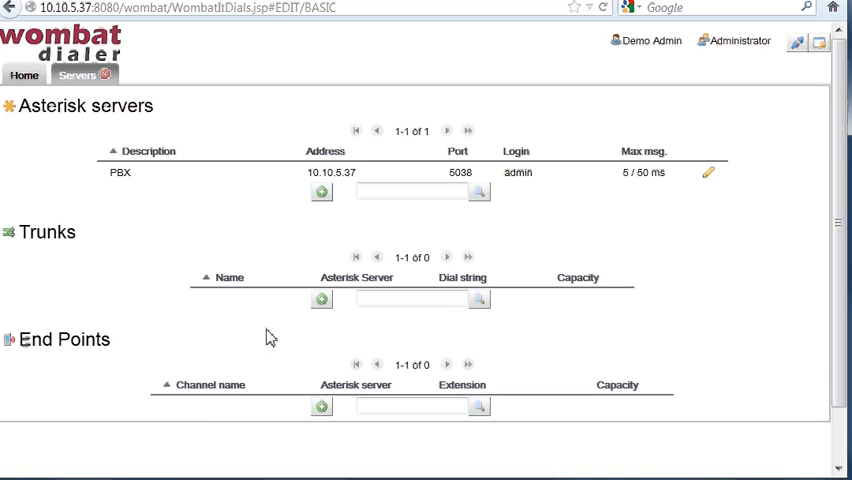
pyautogui.click(320, 299)
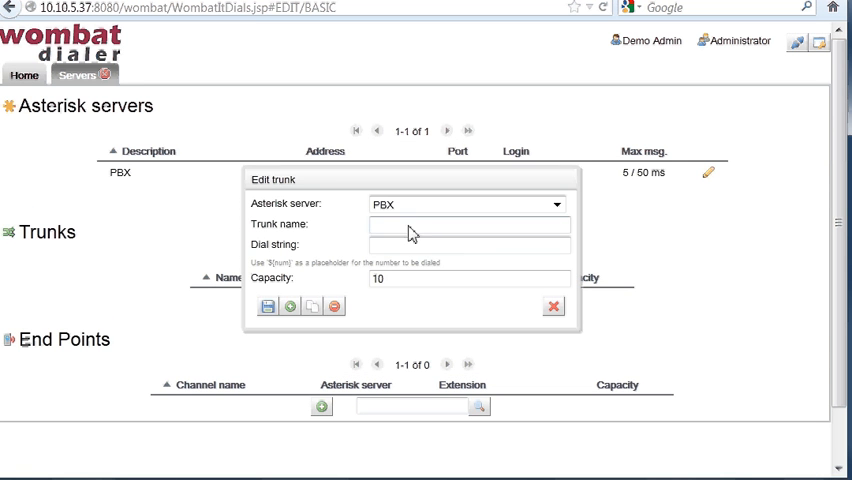
pyautogui.click(469, 224)
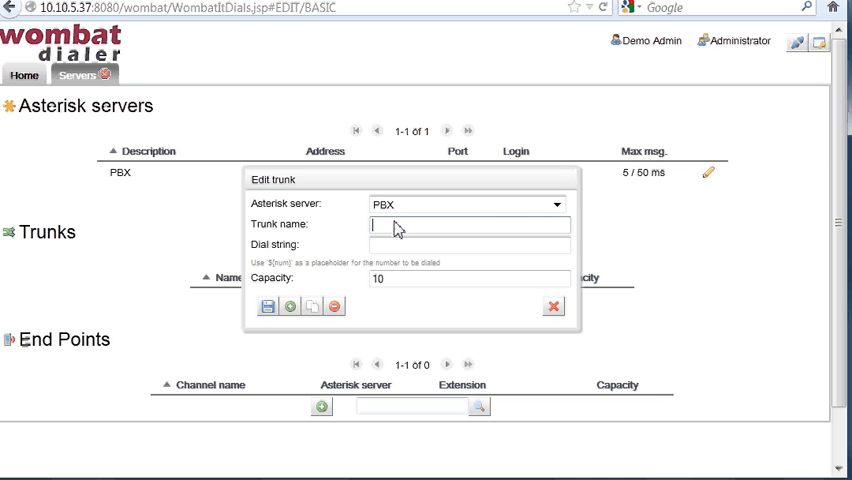
pyautogui.write('T1')
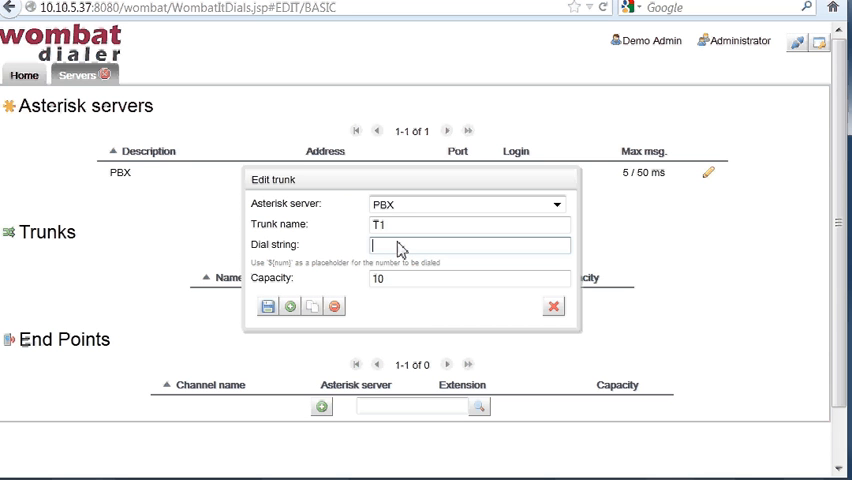
pyautogui.write('Loca')
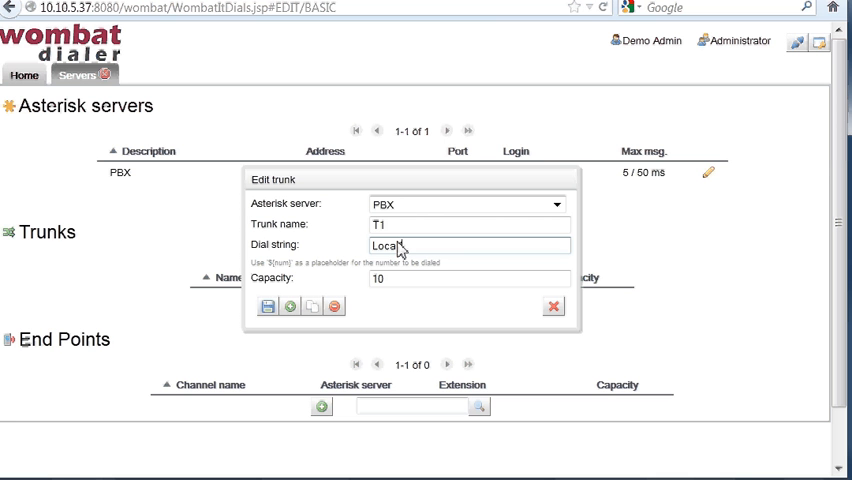
pyautogui.write('/${num}@from-internal')
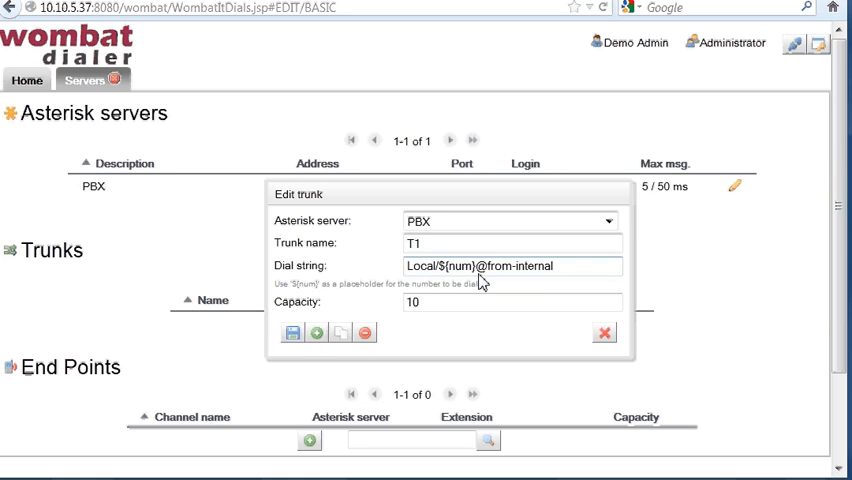
pyautogui.moveTo(477, 272)
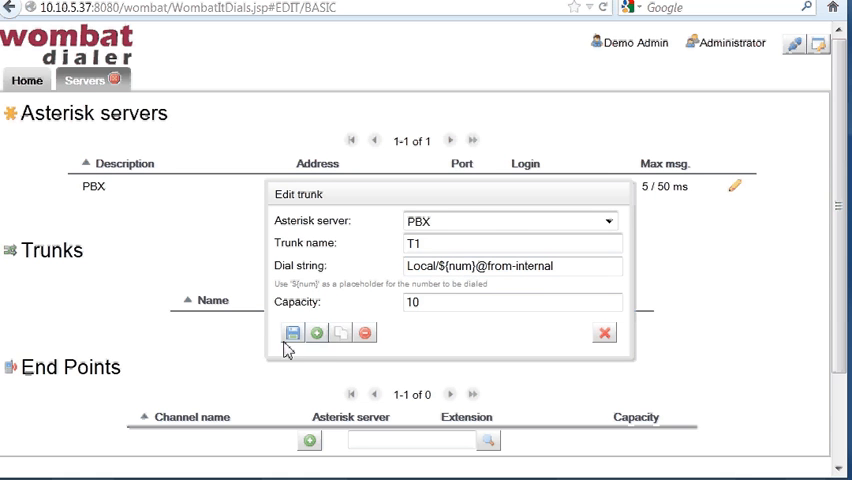
pyautogui.click(293, 331)
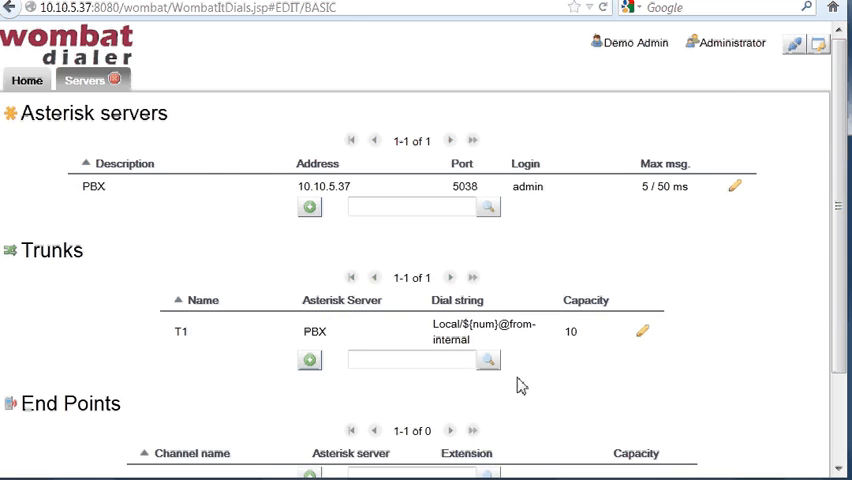
# Add end point PHONE 999 on PBX at extension 999@from-internal, capacity 10.
pyautogui.scroll(-3)
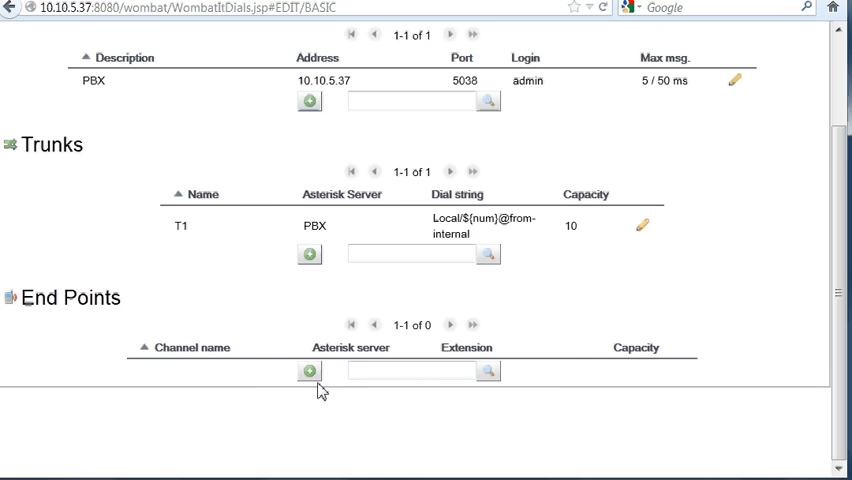
pyautogui.click(308, 372)
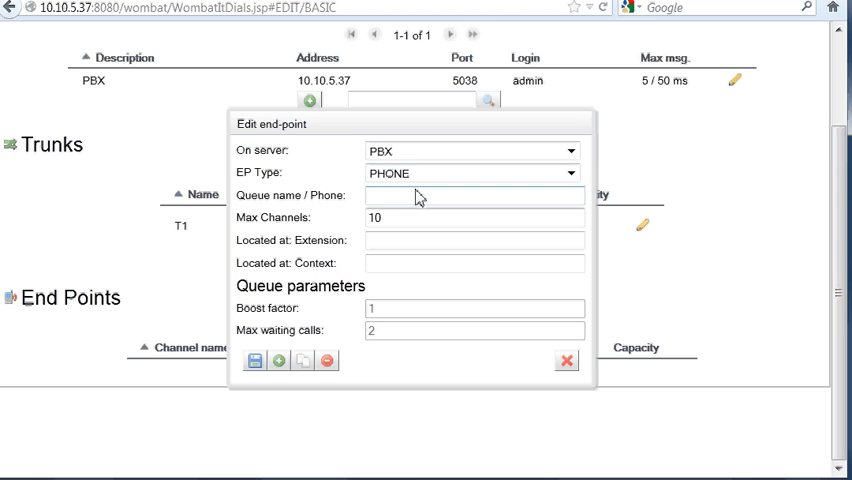
pyautogui.write('999')
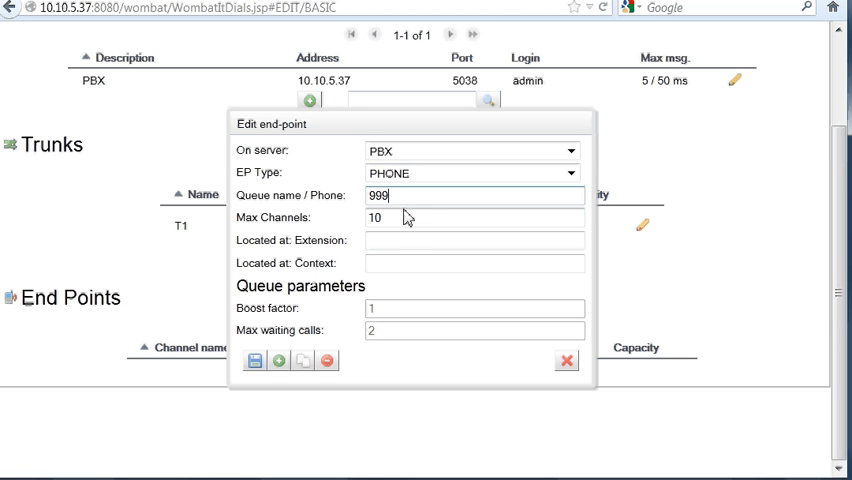
pyautogui.write('999')
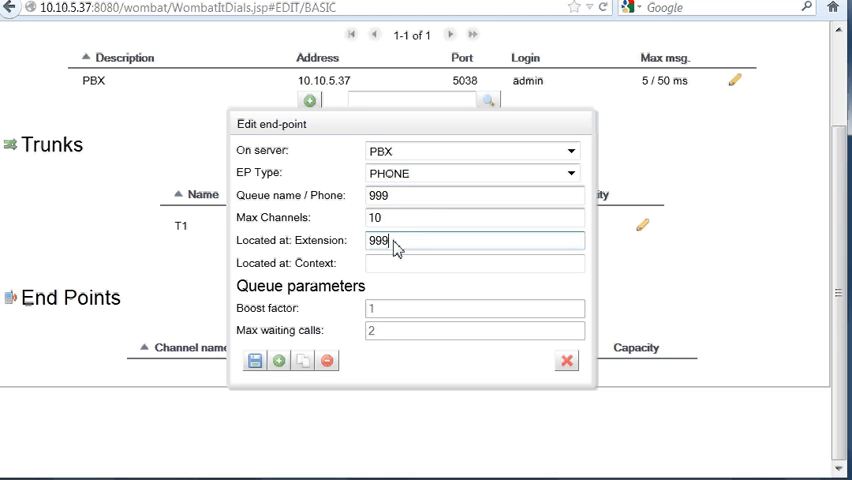
pyautogui.write('fr')
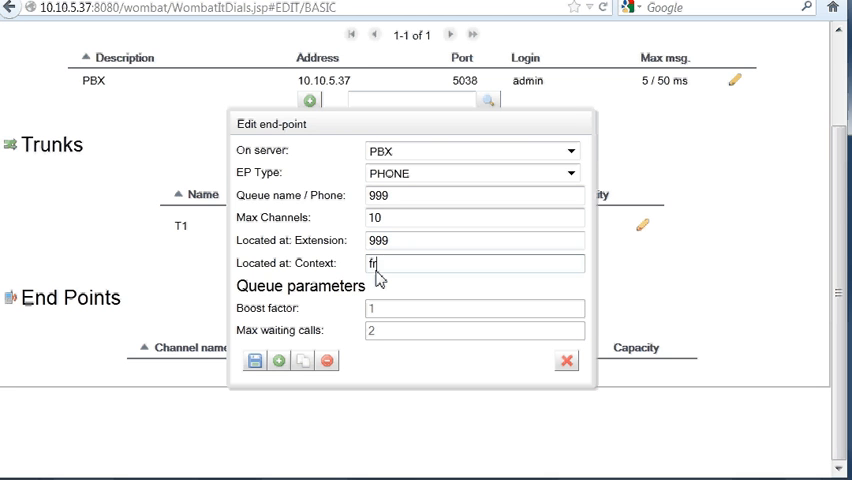
pyautogui.write('om-inter')
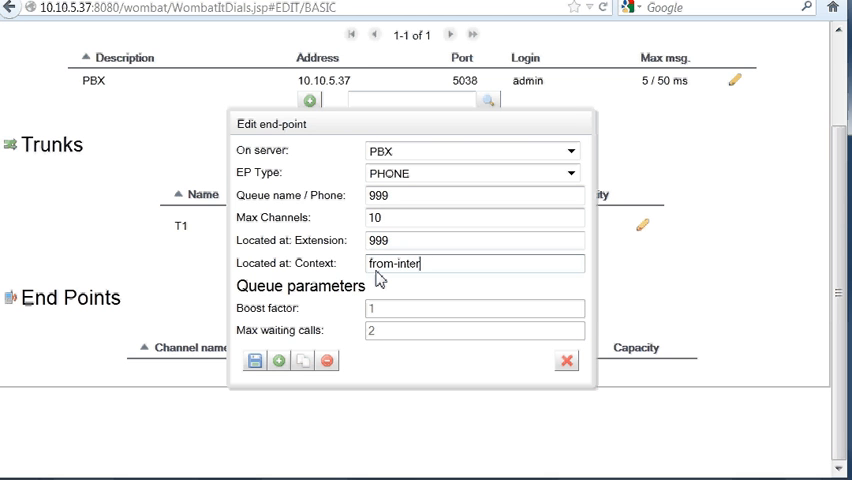
pyautogui.write('nal')
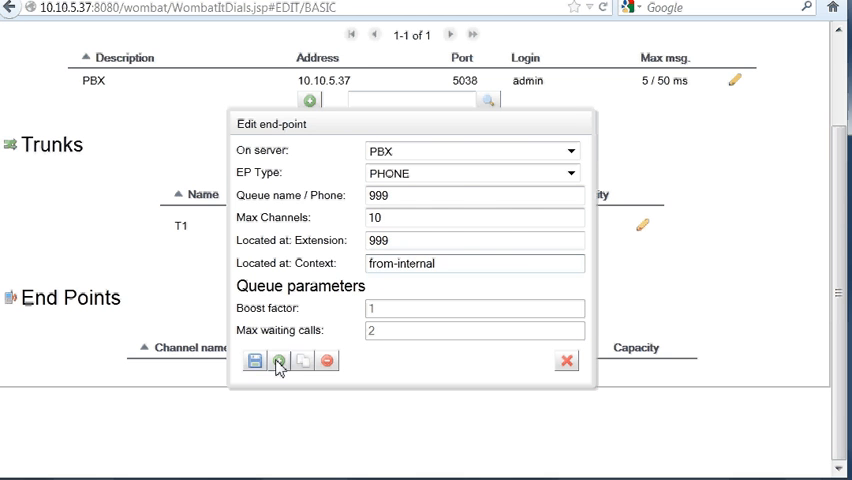
pyautogui.click(279, 361)
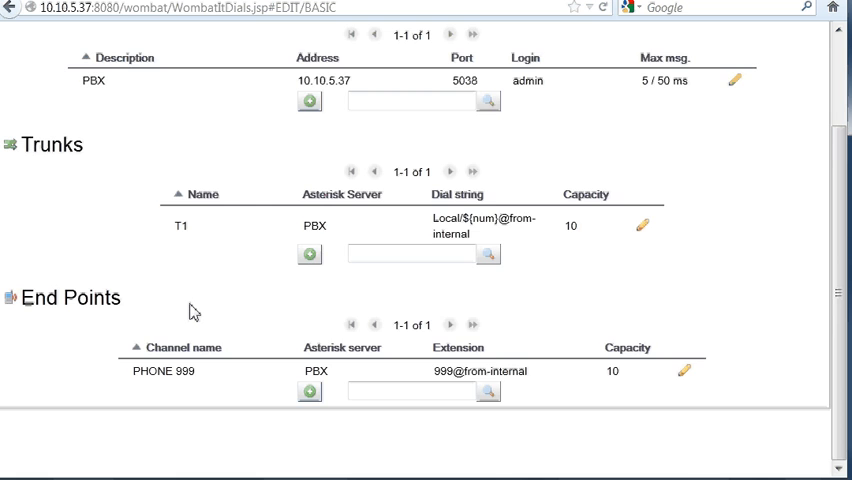
pyautogui.scroll(3)
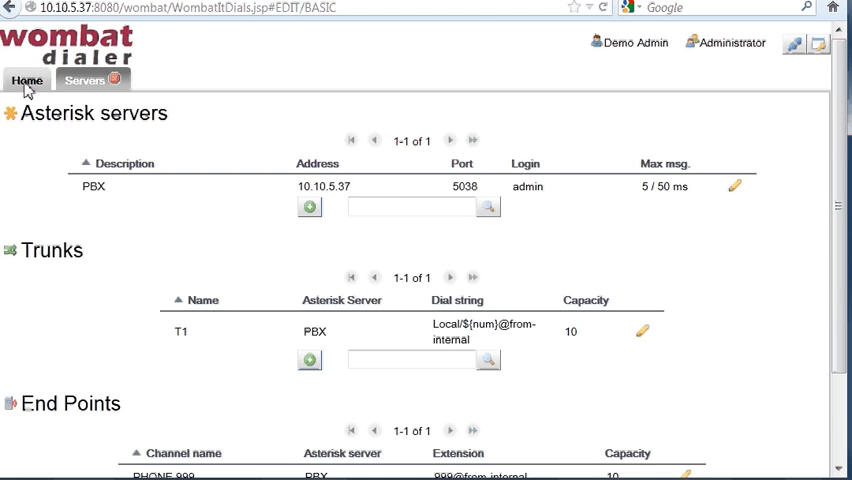
# From Home, use Edit lists to add and save a new call list named TestList.
pyautogui.click(27, 80)
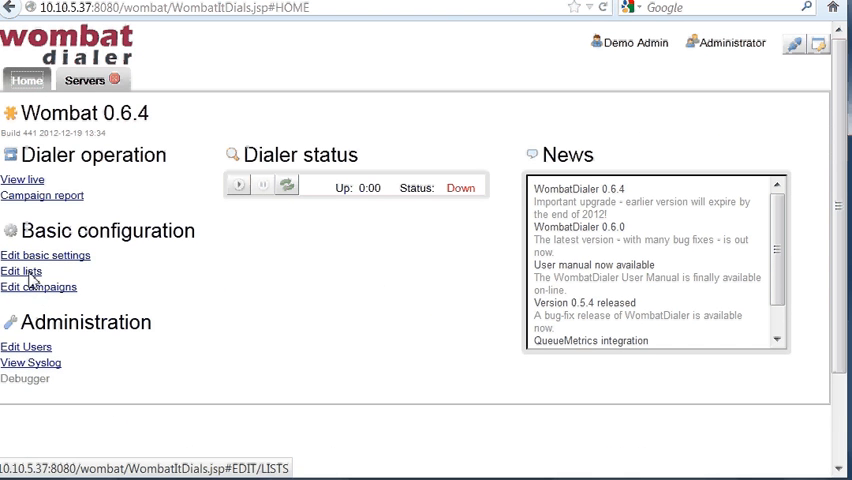
pyautogui.click(21, 271)
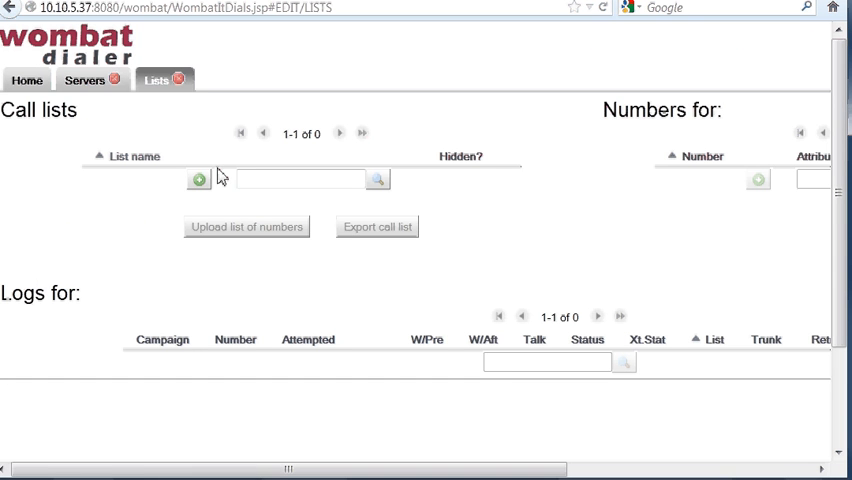
pyautogui.click(198, 178)
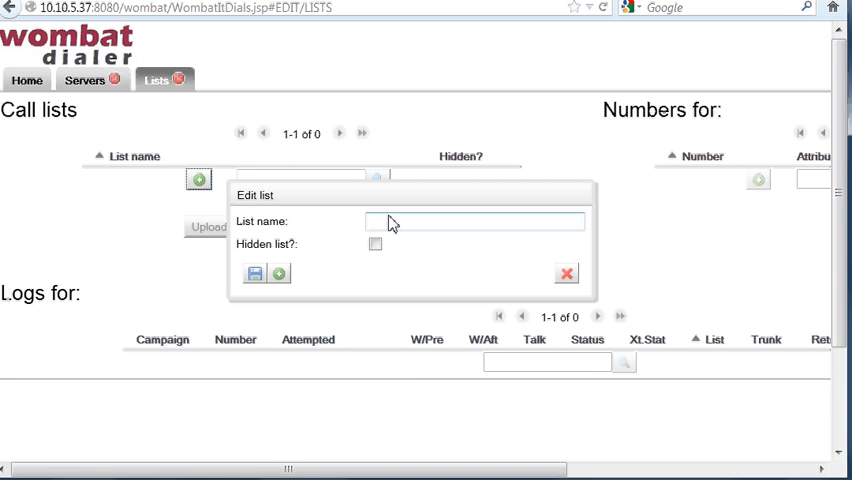
pyautogui.write('TestL')
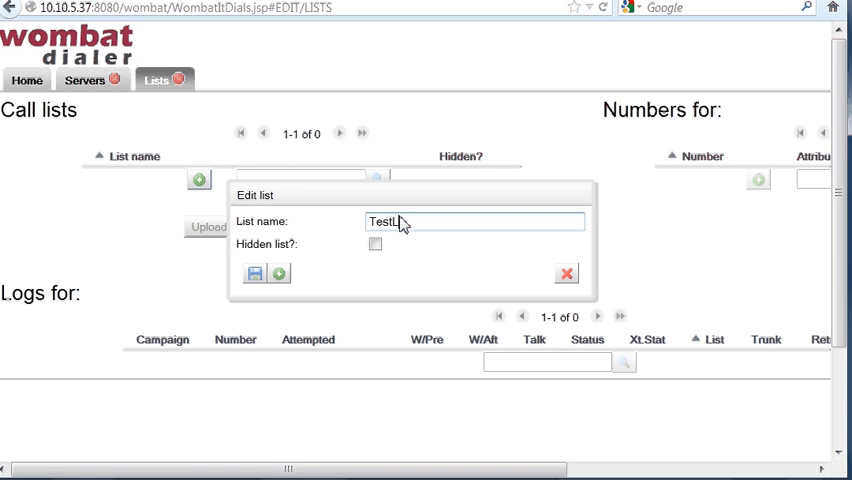
pyautogui.click(255, 273)
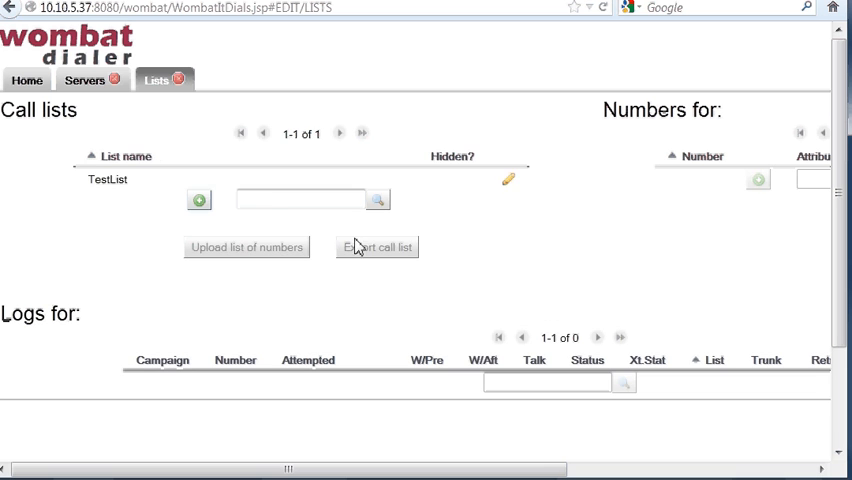
# Add numbers 500 and 501 to TestList, then go back to the home page.
pyautogui.click(108, 179)
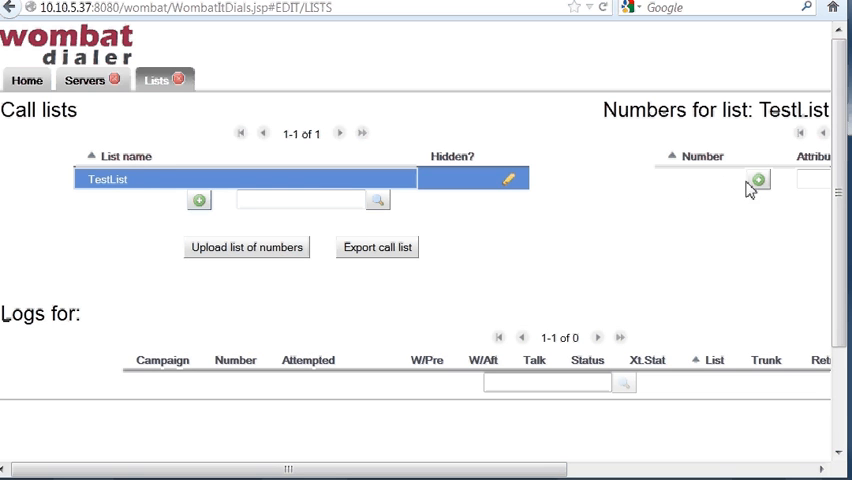
pyautogui.click(757, 180)
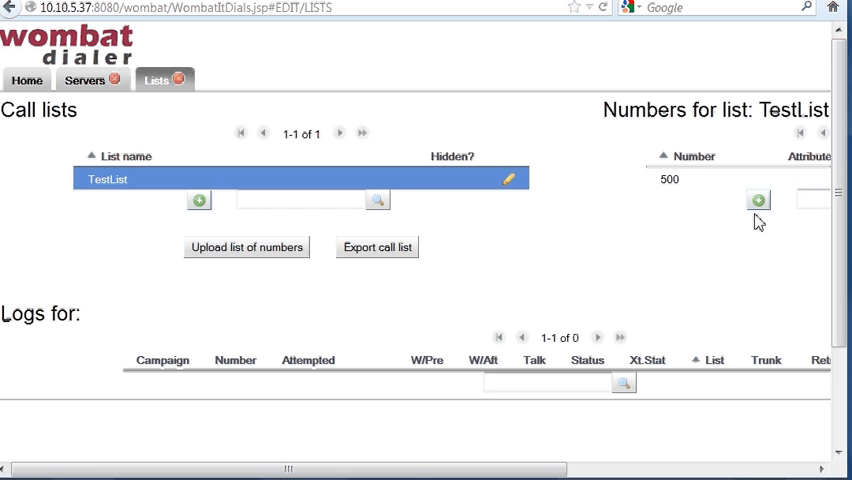
pyautogui.click(757, 200)
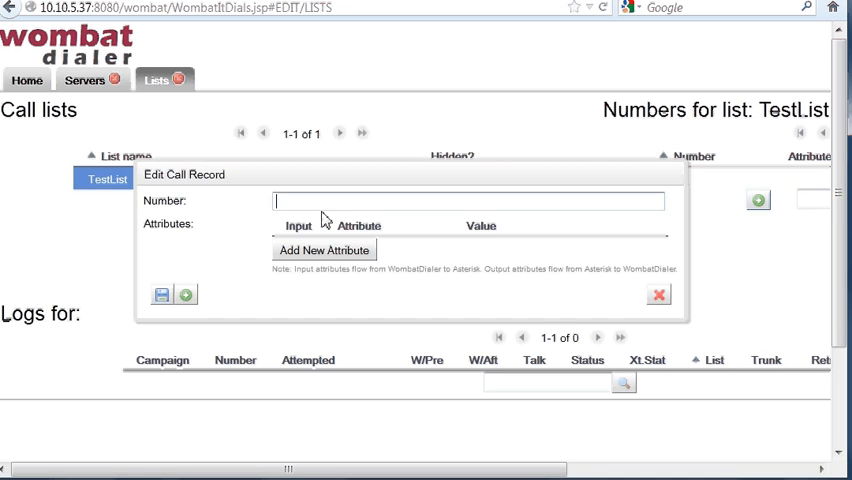
pyautogui.write('501')
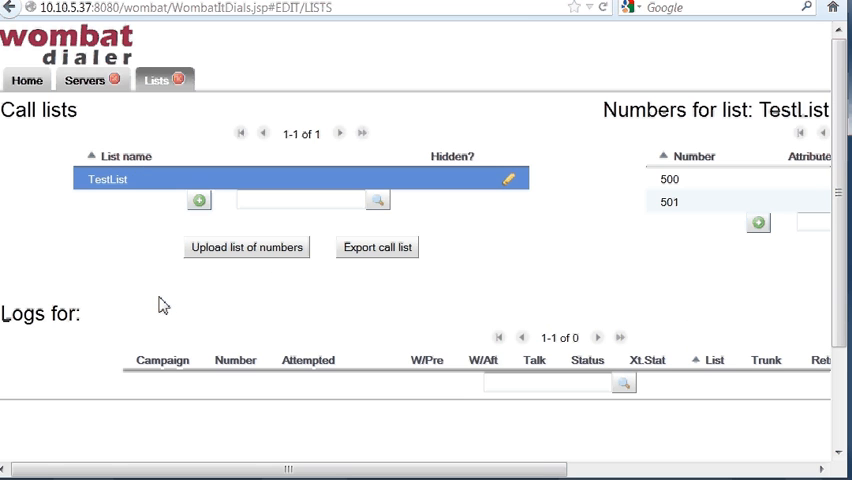
pyautogui.moveTo(28, 137)
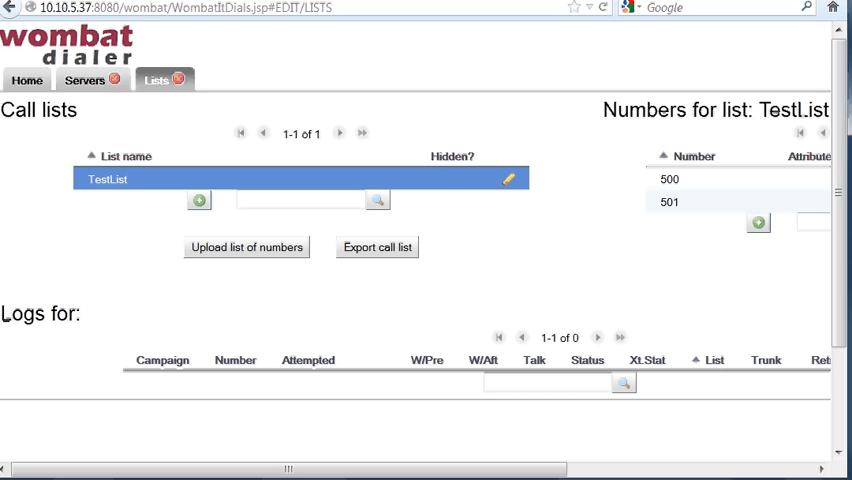
pyautogui.click(27, 80)
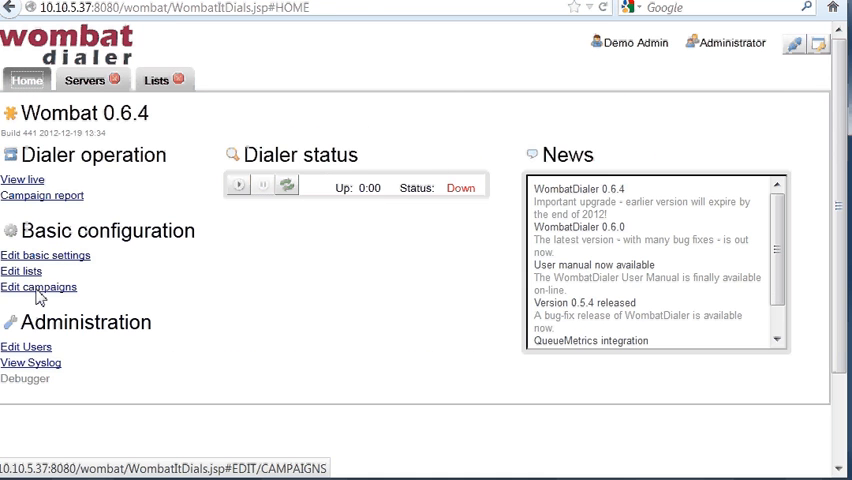
# Create and save a campaign named 'Campaign Test', then attach the TestList call list.
pyautogui.click(38, 287)
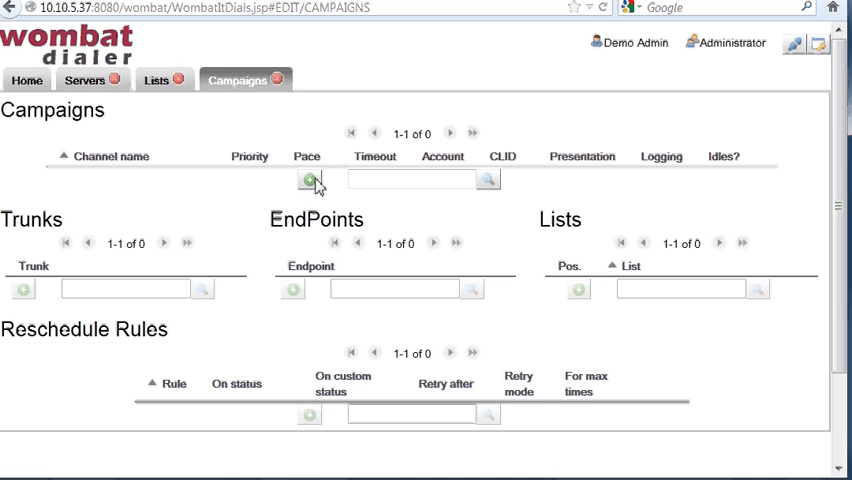
pyautogui.click(307, 181)
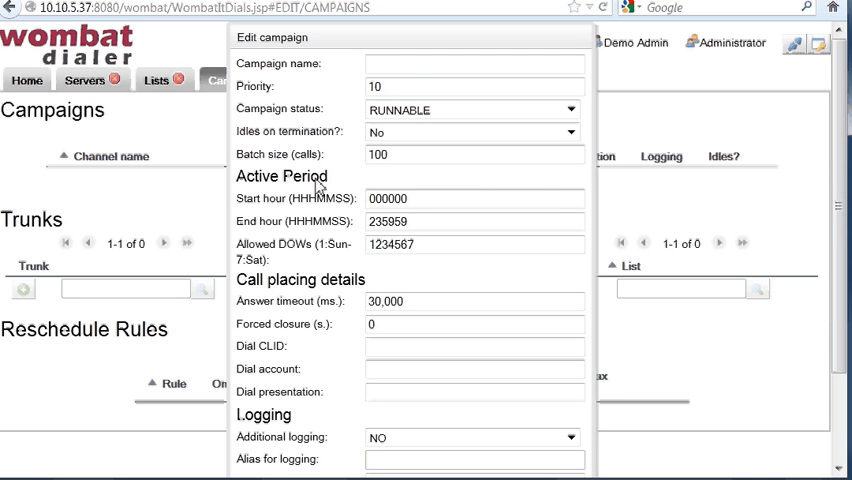
pyautogui.click(475, 63)
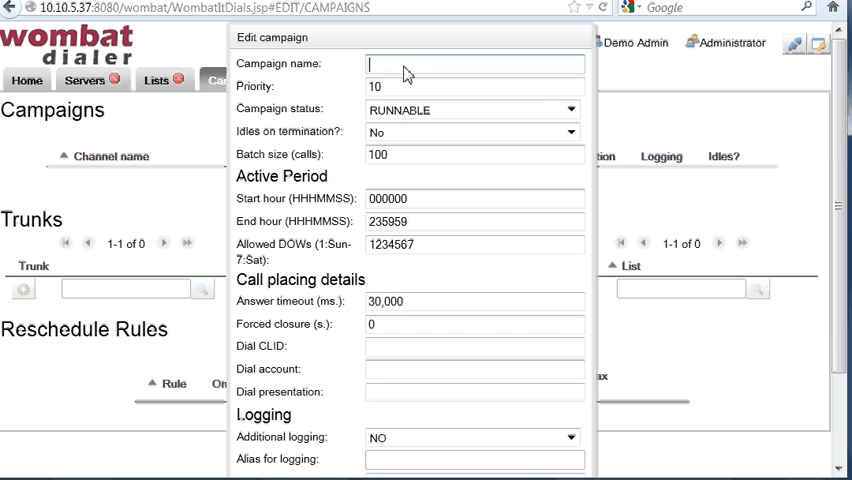
pyautogui.write('Campaign')
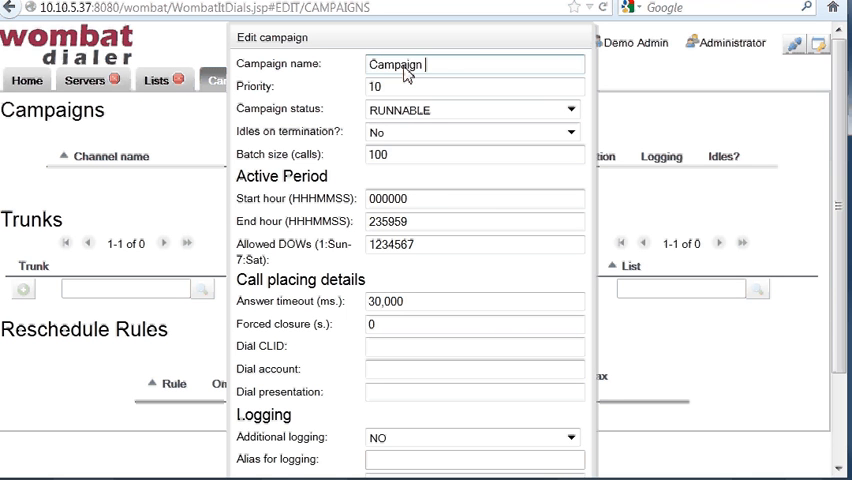
pyautogui.write('Test')
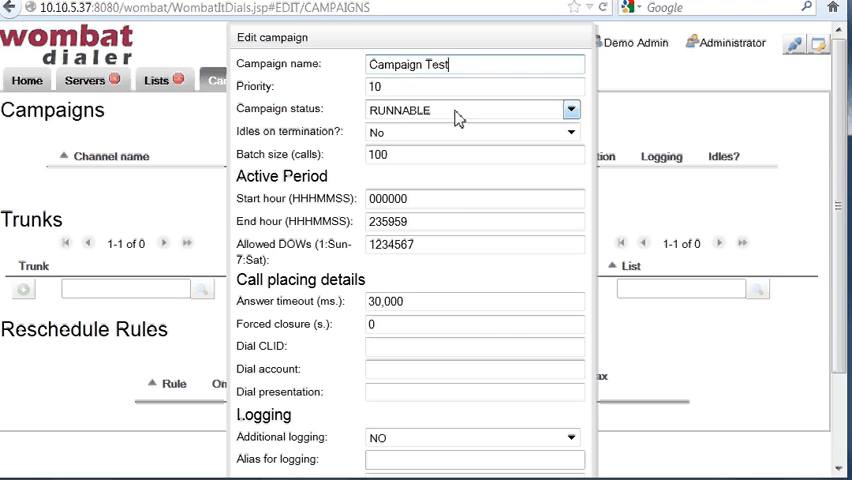
pyautogui.scroll(-3)
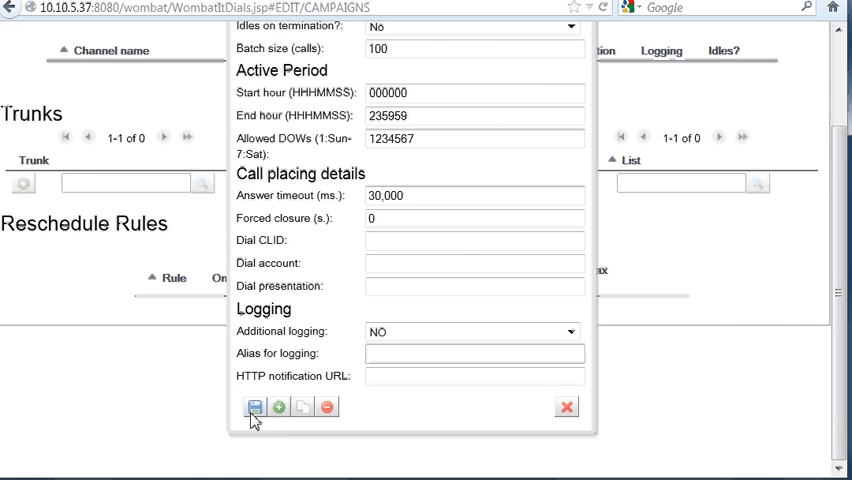
pyautogui.click(256, 406)
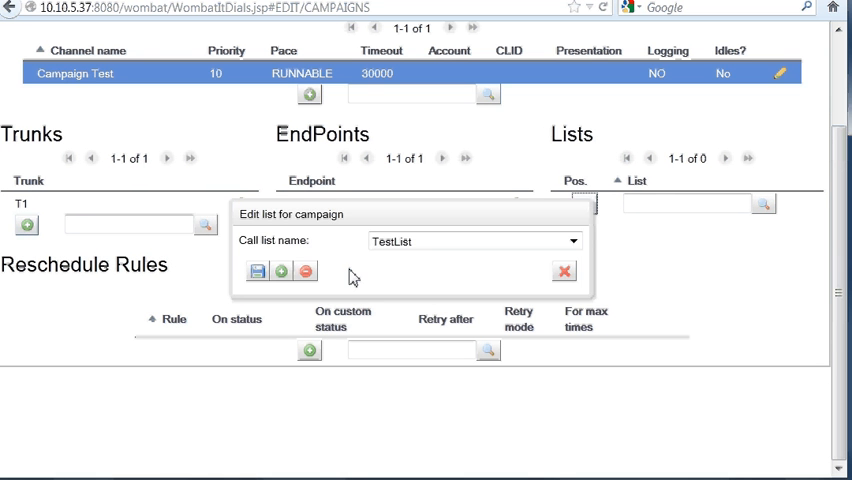
pyautogui.click(257, 271)
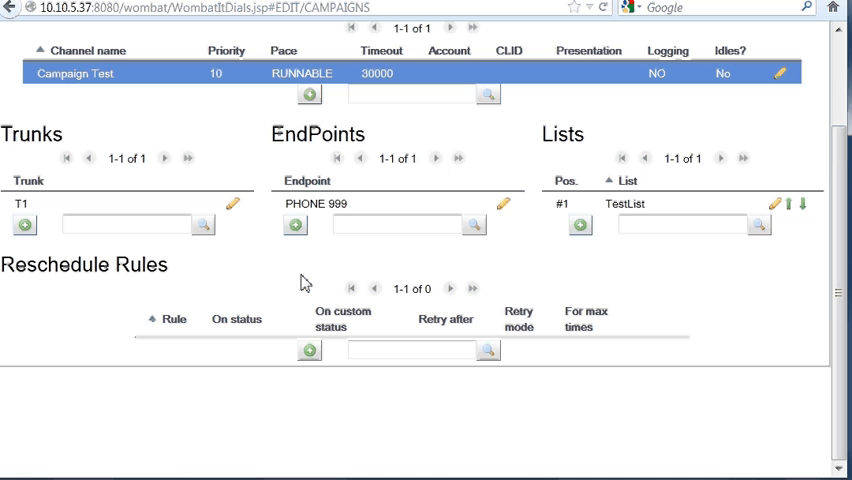
pyautogui.moveTo(312, 313)
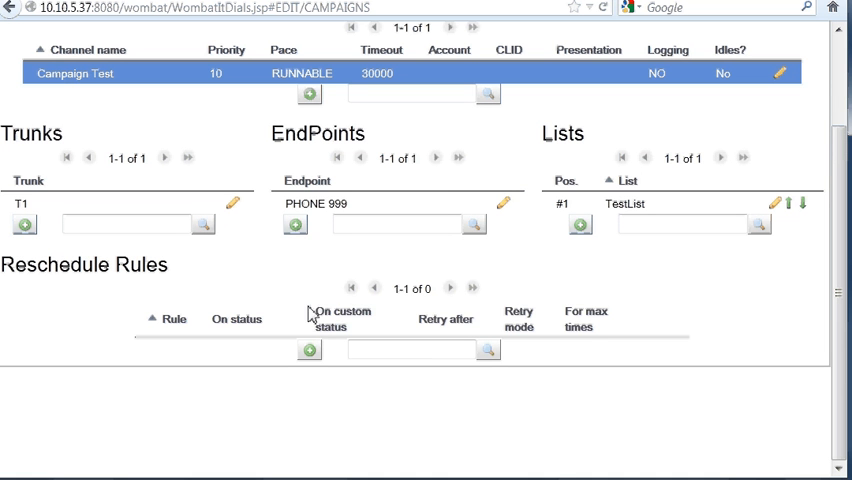
# Add reschedule rules for no-answer calls after 15s and busy calls after 300s.
pyautogui.click(309, 350)
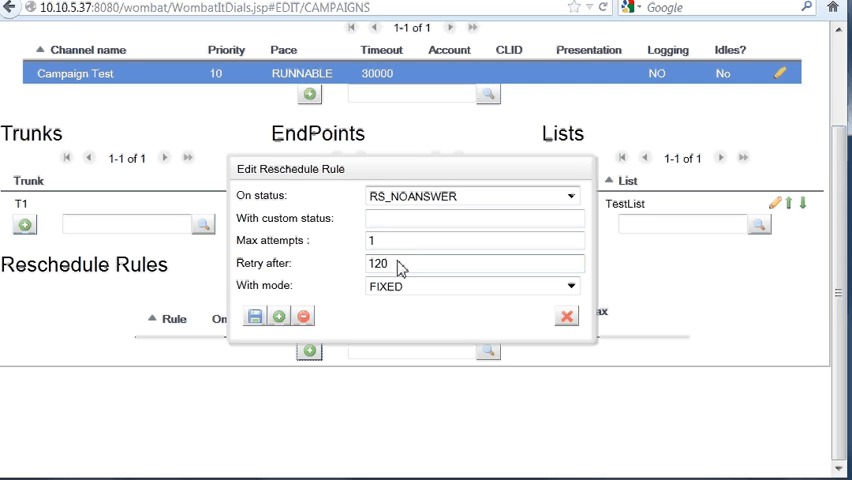
pyautogui.tripleClick(474, 263)
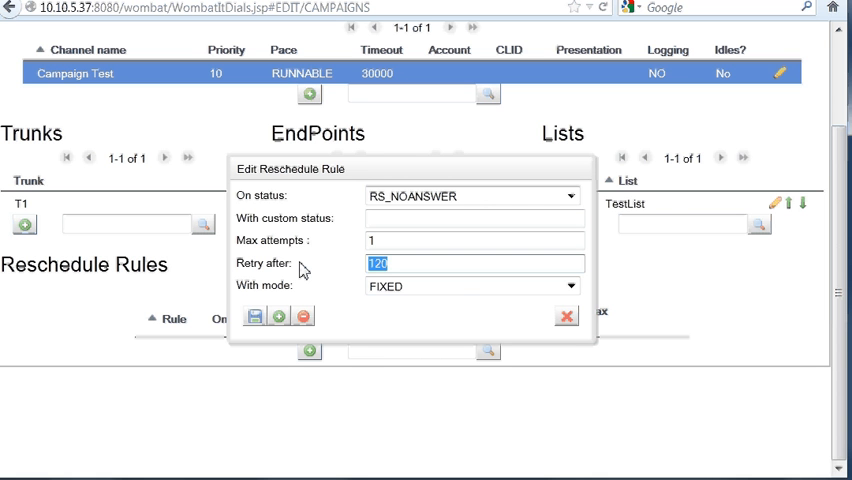
pyautogui.write('15')
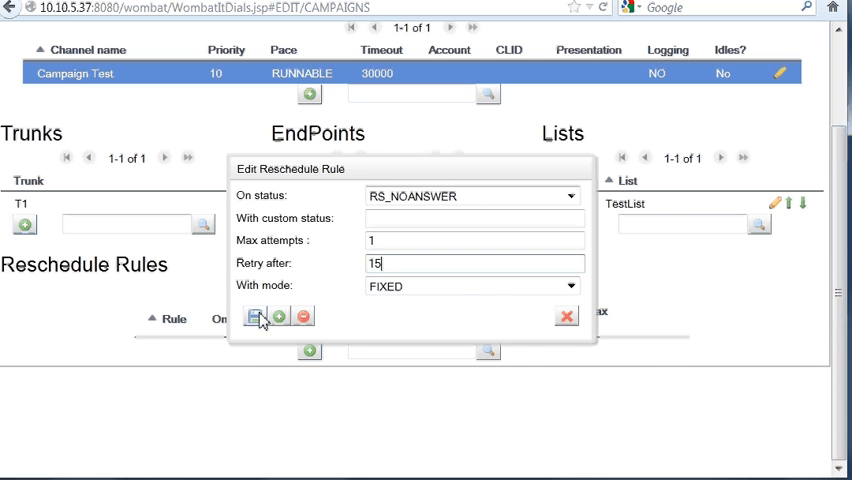
pyautogui.click(258, 316)
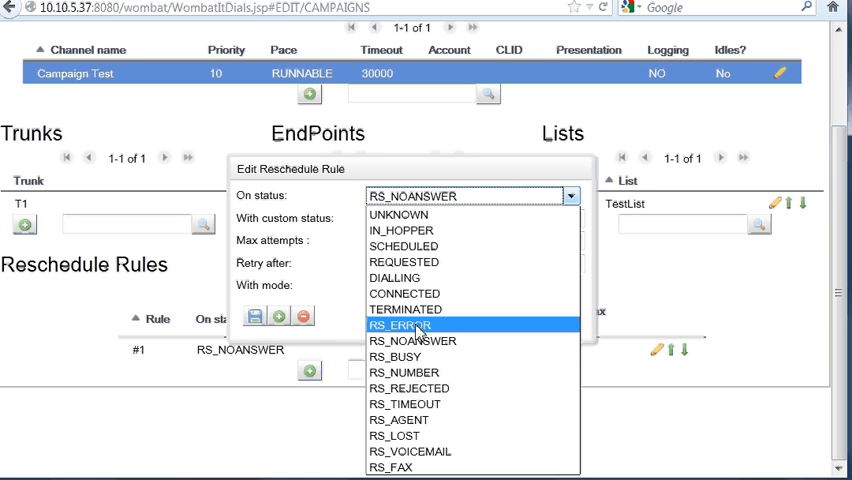
pyautogui.click(395, 356)
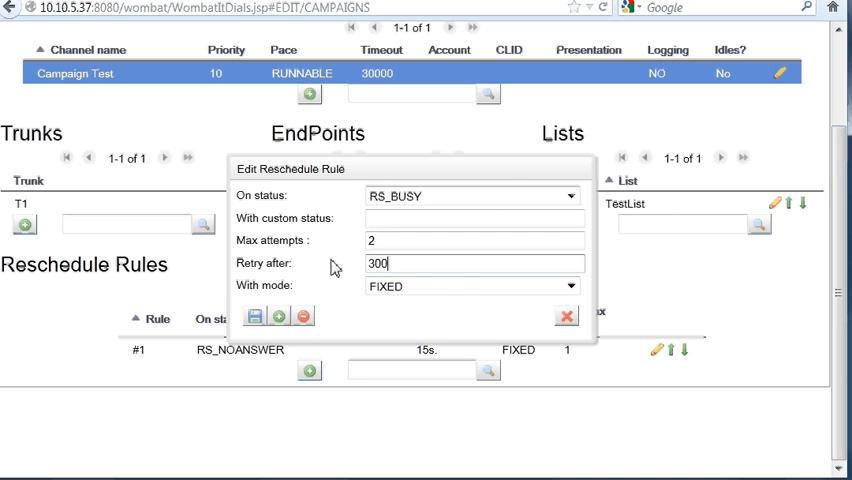
pyautogui.click(255, 315)
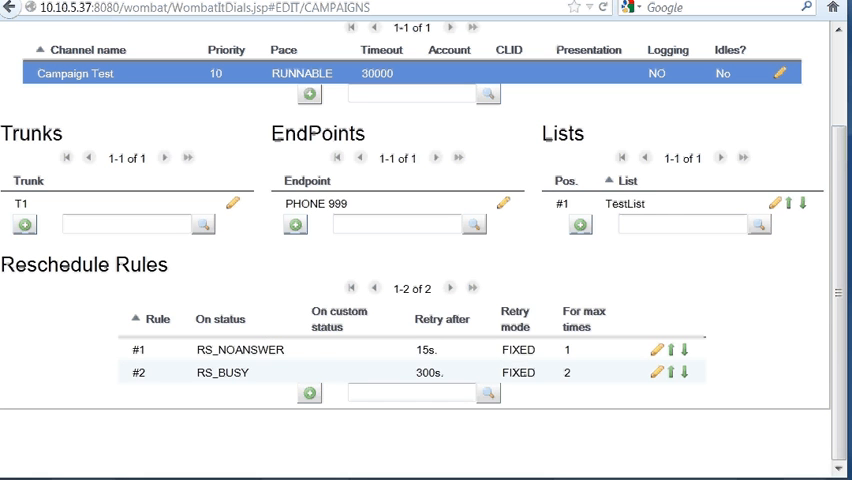
# Add an RS_REJECTED rule retrying once after 30 seconds in FIXED mode.
pyautogui.click(658, 349)
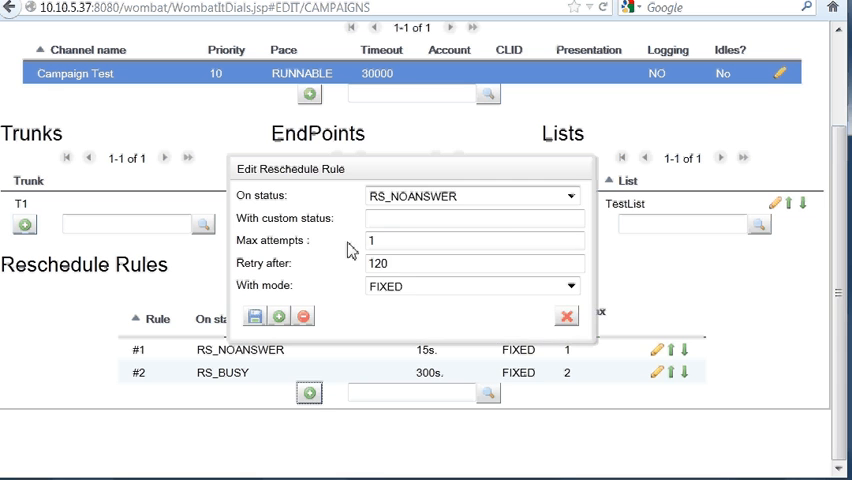
pyautogui.click(570, 195)
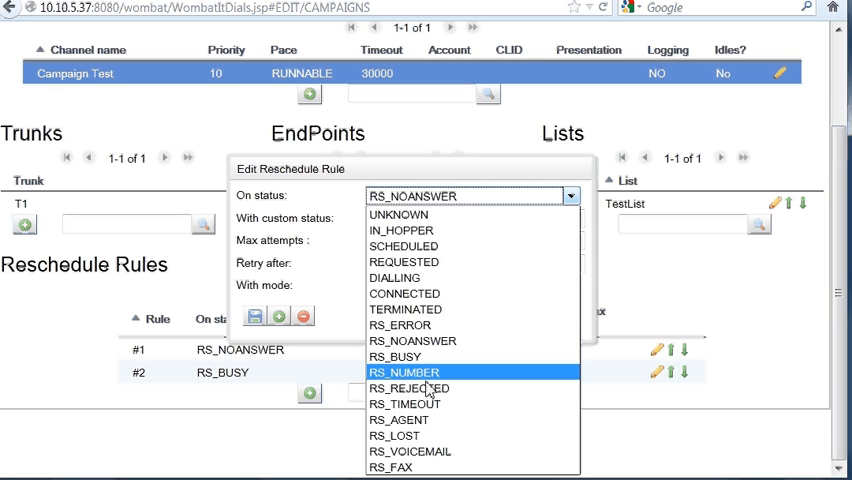
pyautogui.click(408, 388)
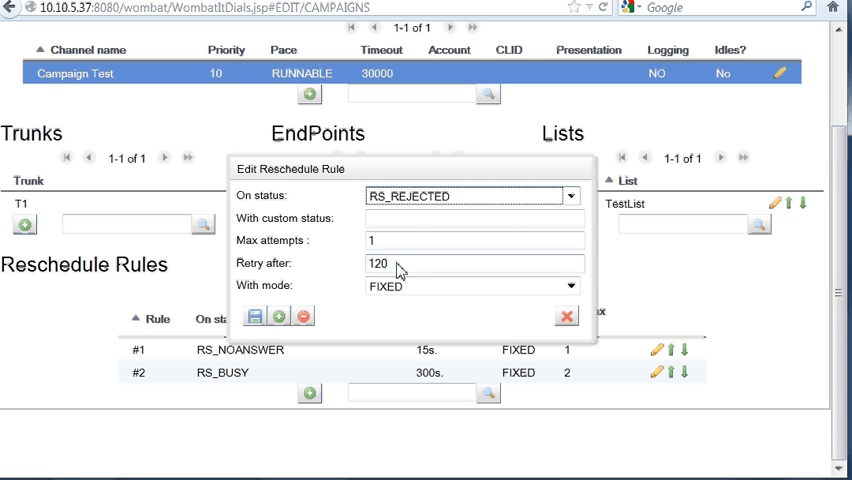
pyautogui.tripleClick(475, 263)
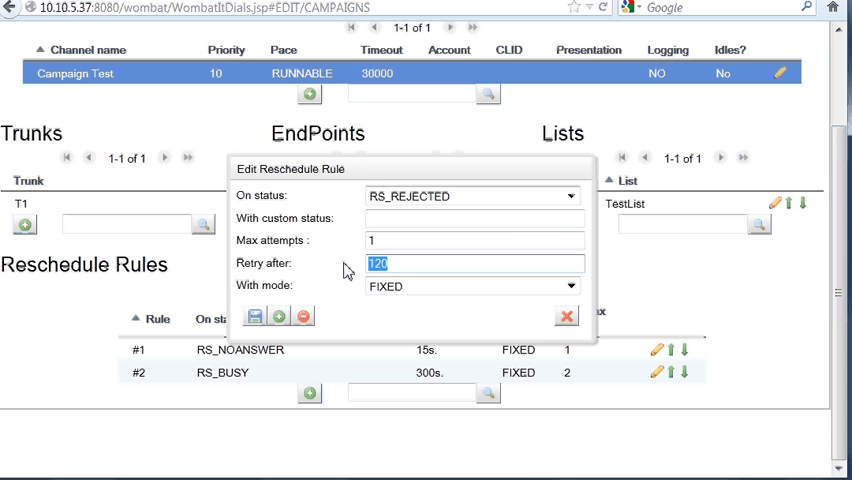
pyautogui.click(255, 315)
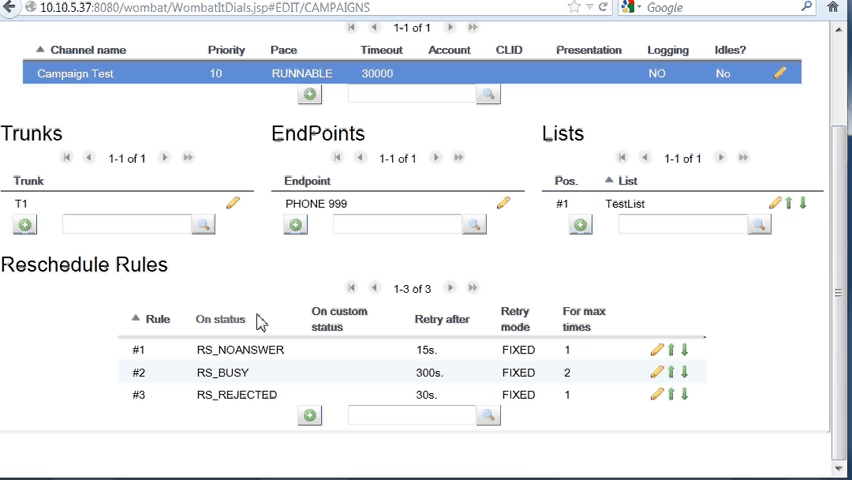
pyautogui.moveTo(238, 338)
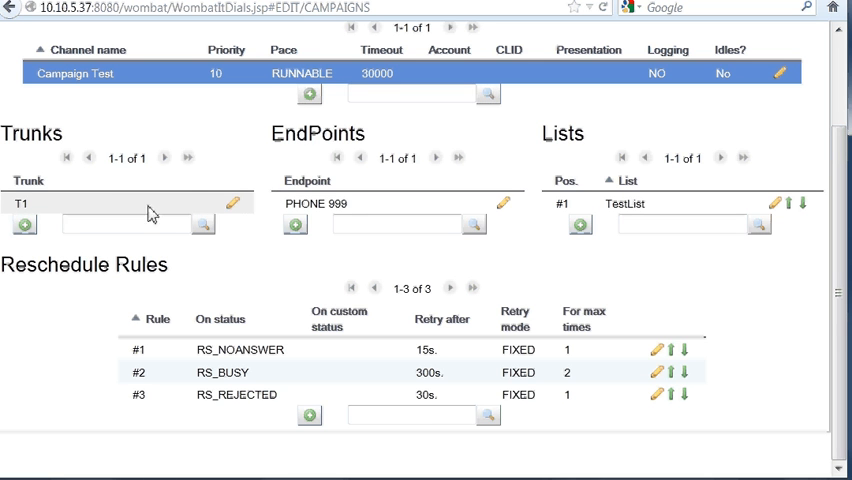
pyautogui.moveTo(350, 207)
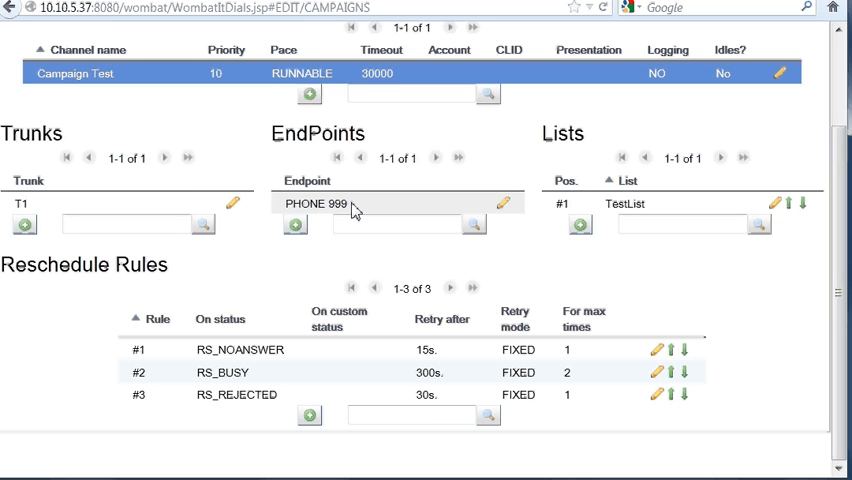
pyautogui.moveTo(635, 205)
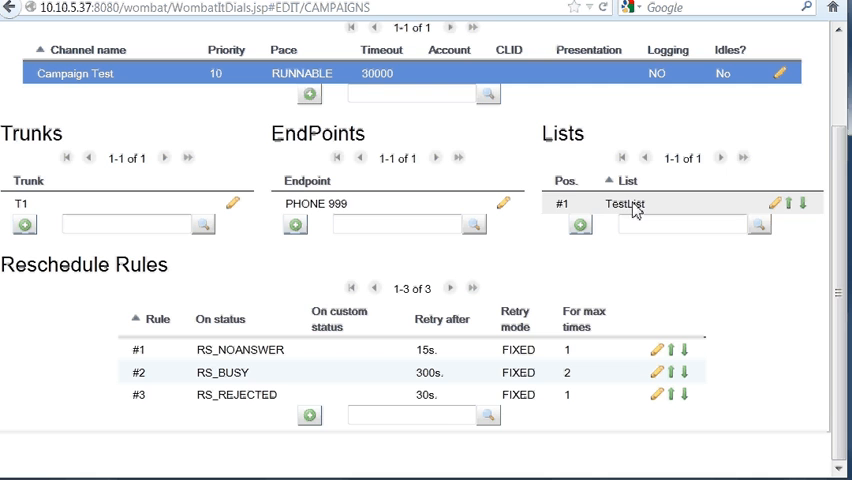
# On the home page, start the dialer so it reports READY with 2 channels.
pyautogui.scroll(3)
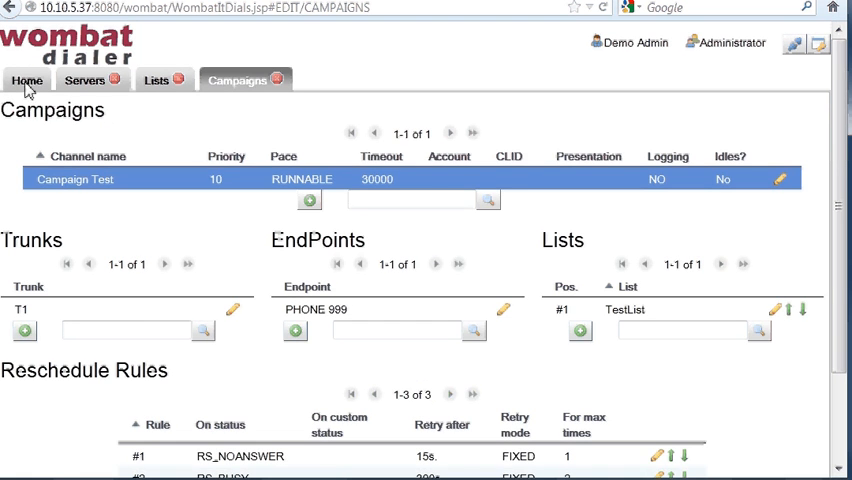
pyautogui.click(27, 80)
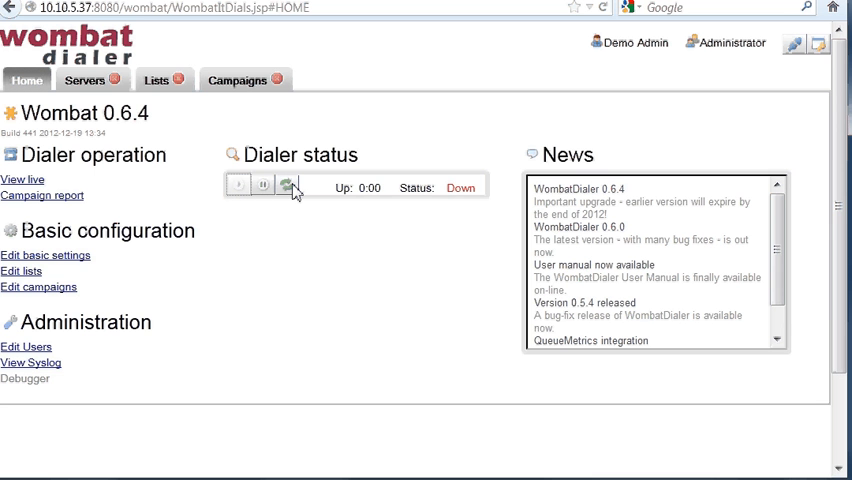
pyautogui.click(287, 186)
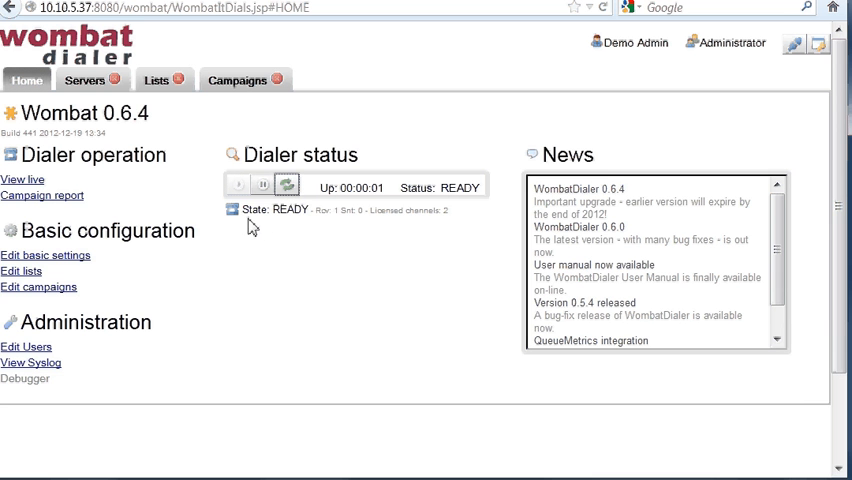
pyautogui.moveTo(310, 213)
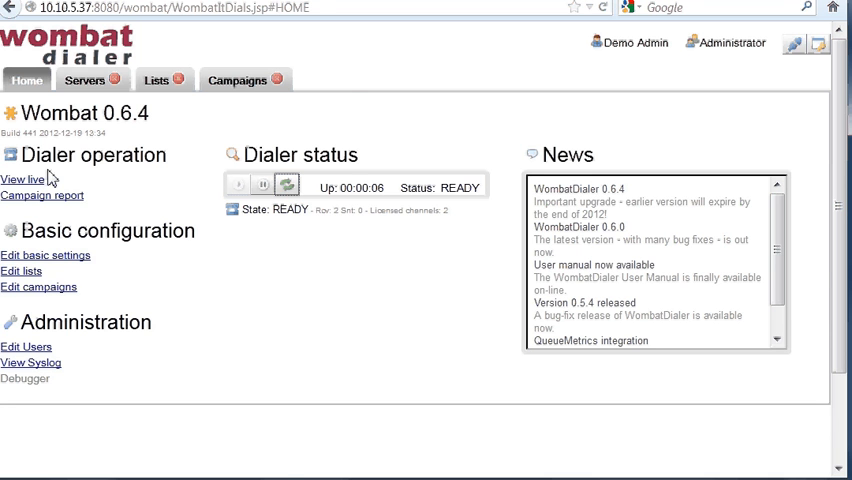
# Open live monitoring and start Campaign Test from Available Campaigns.
pyautogui.click(22, 179)
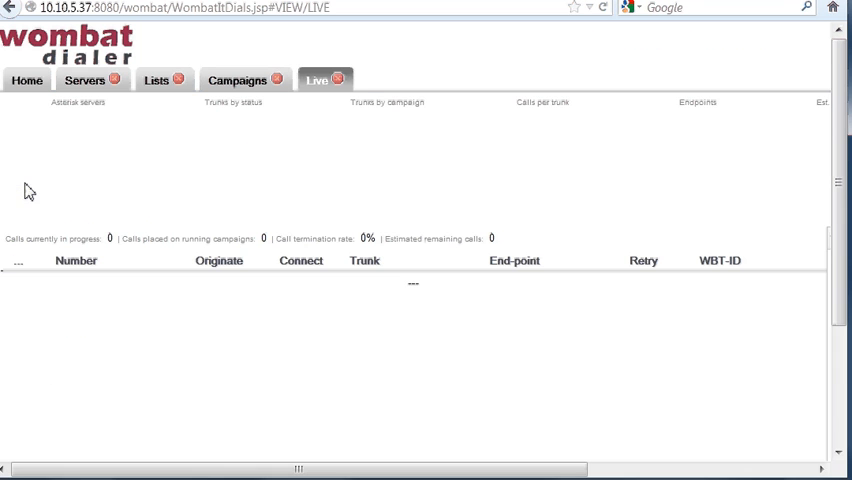
pyautogui.moveTo(390, 140)
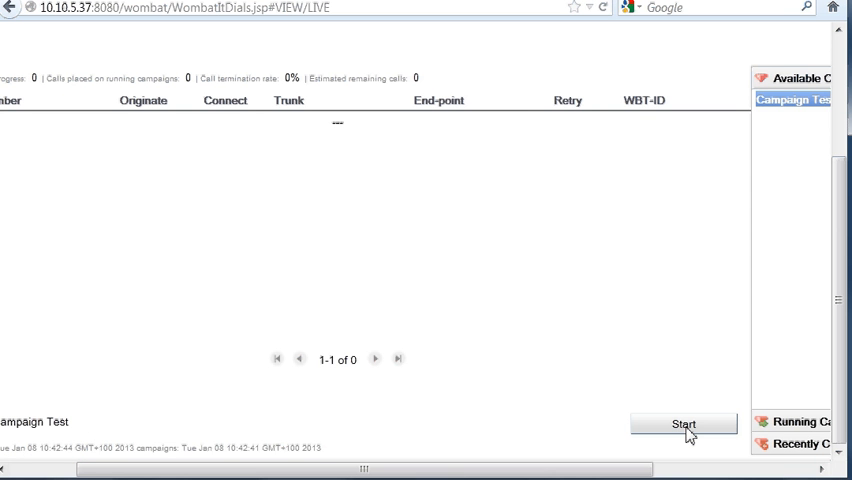
pyautogui.click(684, 423)
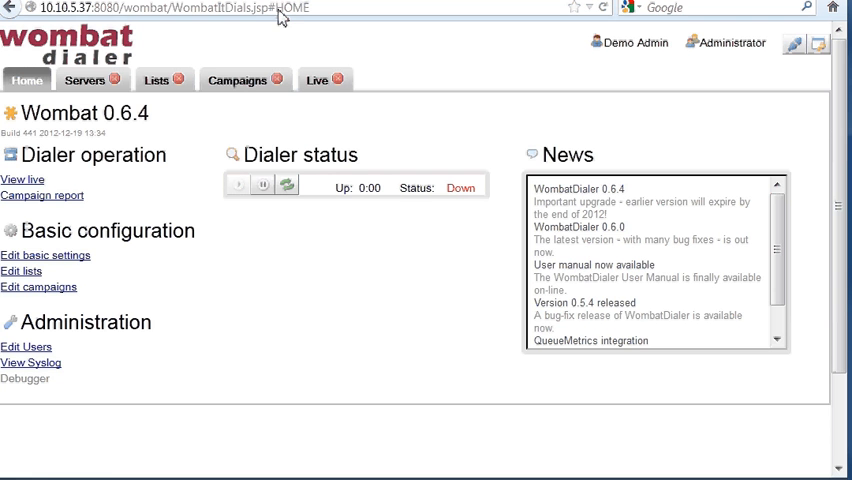
# Switch to the Live view to watch calls to 500 and 501 on trunk T1.
pyautogui.click(318, 80)
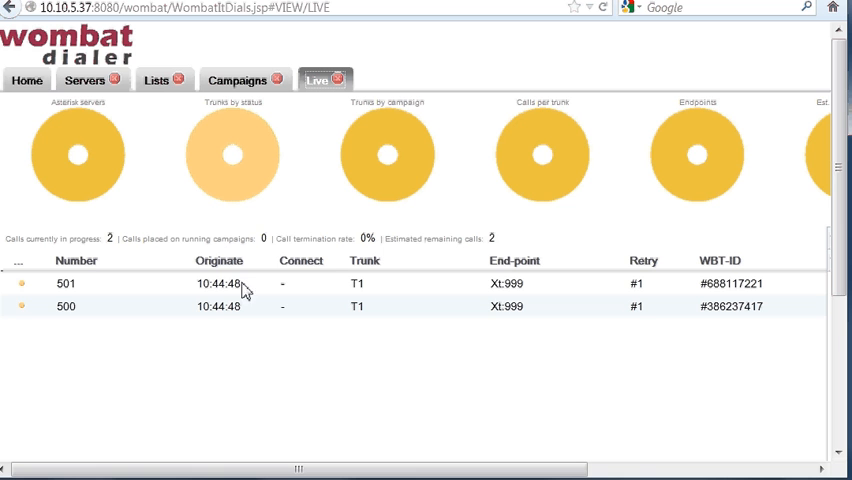
pyautogui.moveTo(315, 381)
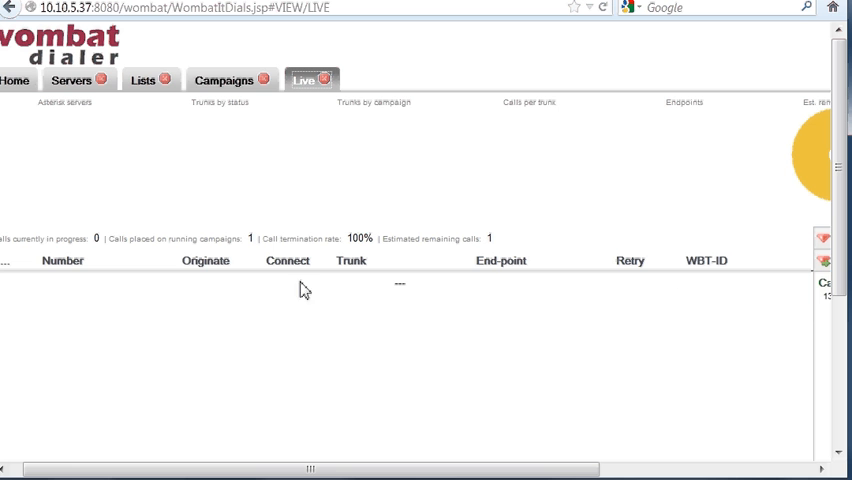
pyautogui.moveTo(190, 163)
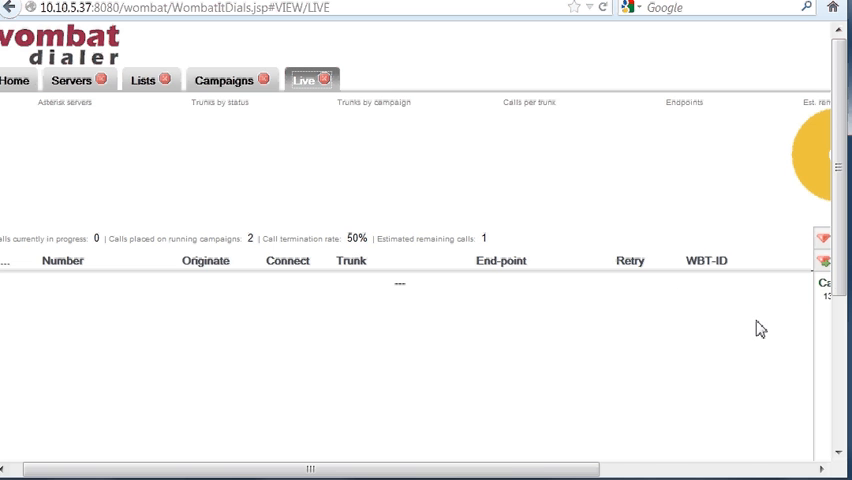
# Scroll the Live page to inspect campaign details and the retry call to 500.
pyautogui.scroll(-3)
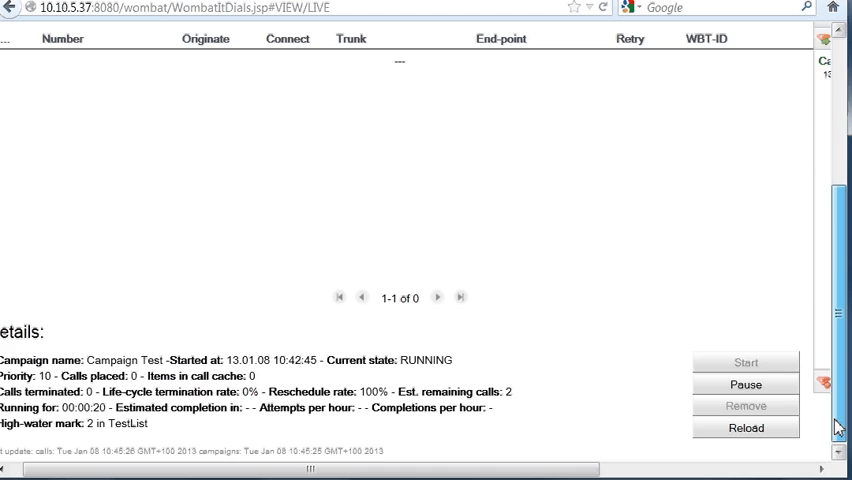
pyautogui.scroll(3)
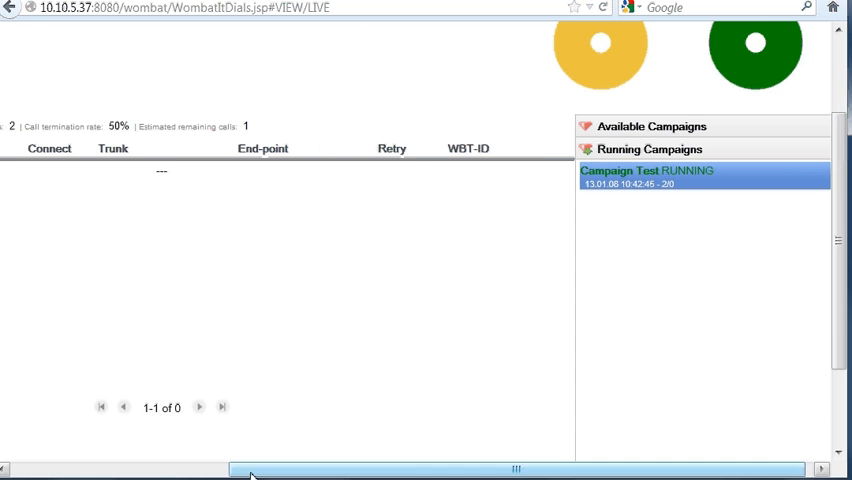
pyautogui.hscroll(-3)
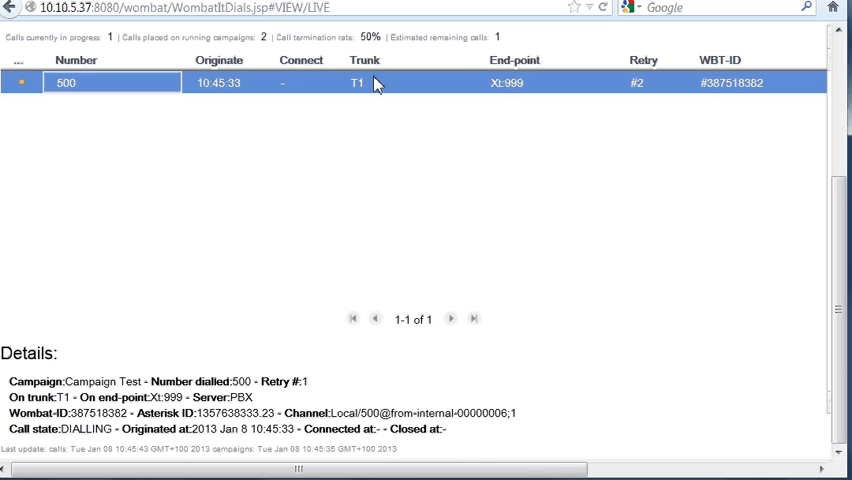
pyautogui.moveTo(63, 388)
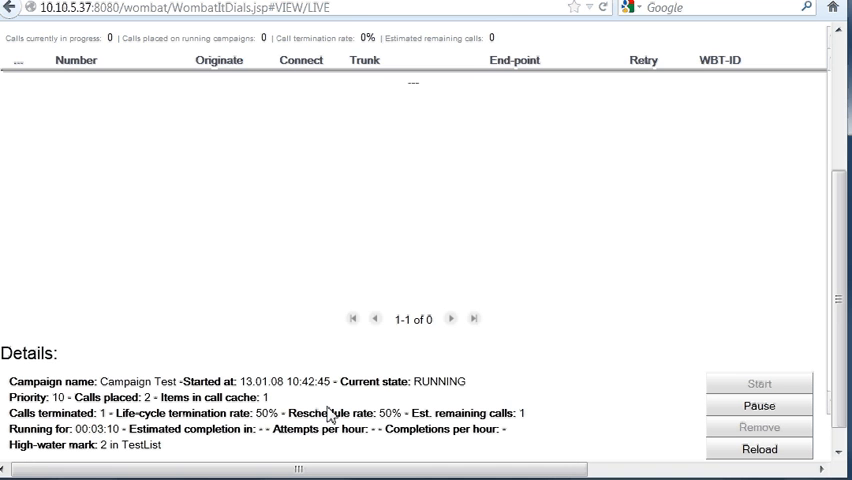
pyautogui.moveTo(700, 390)
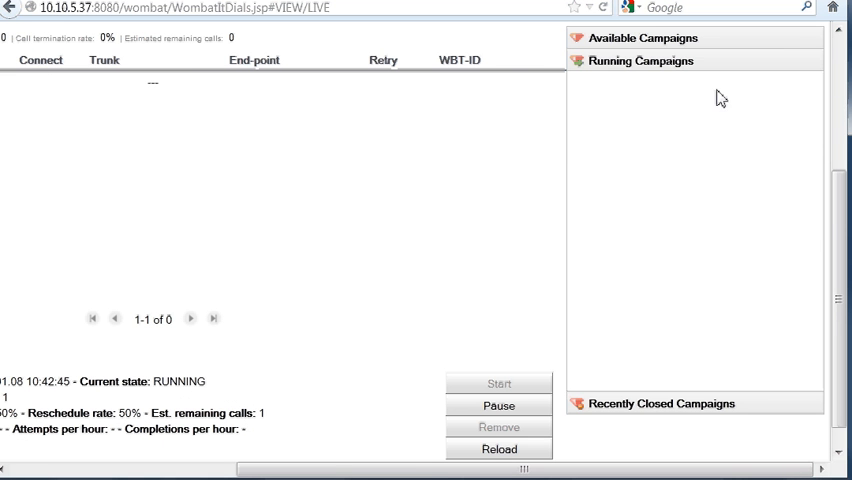
pyautogui.moveTo(662, 138)
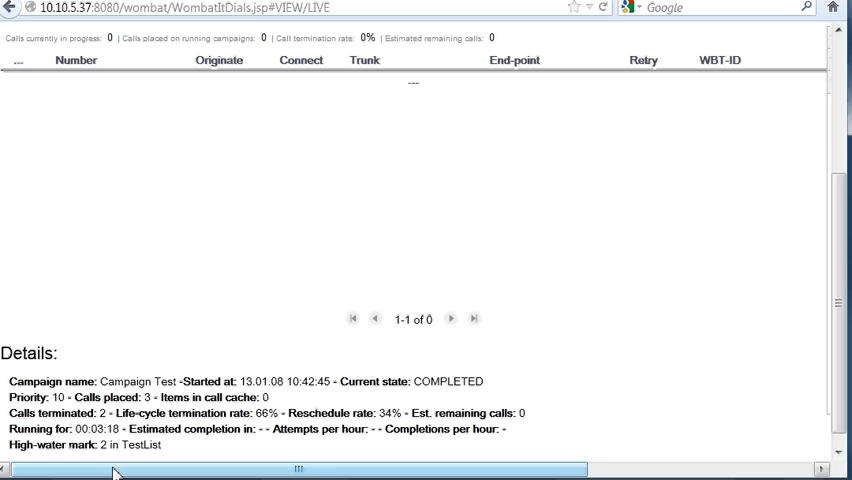
# Watch the Details panel until Campaign Test reads COMPLETED with 3 calls placed.
pyautogui.scroll(3)
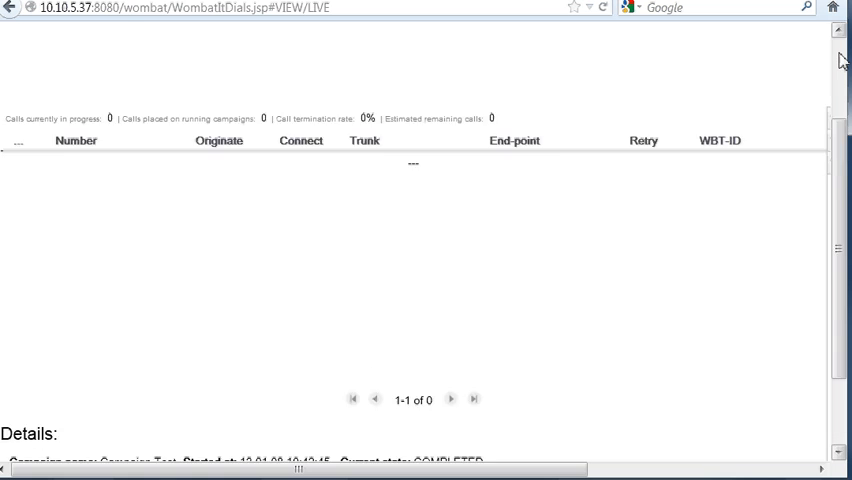
# Open the campaign activity report and load statistics for Campaign Test's run.
pyautogui.click(27, 80)
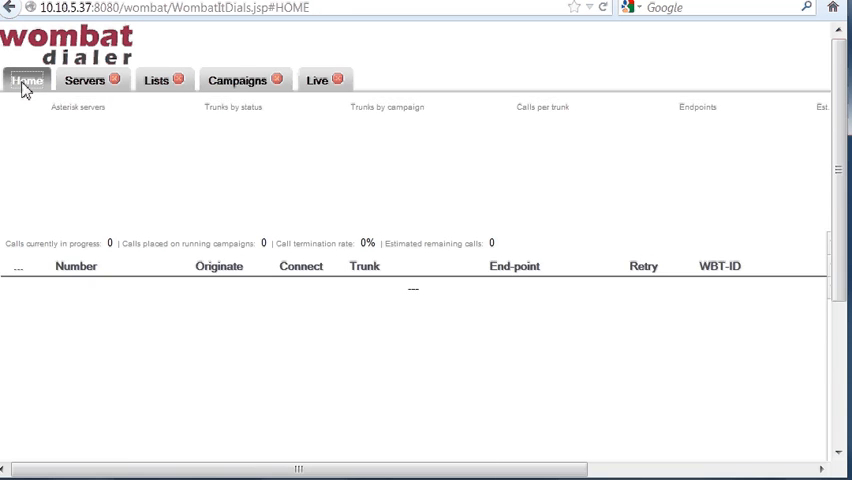
pyautogui.click(27, 80)
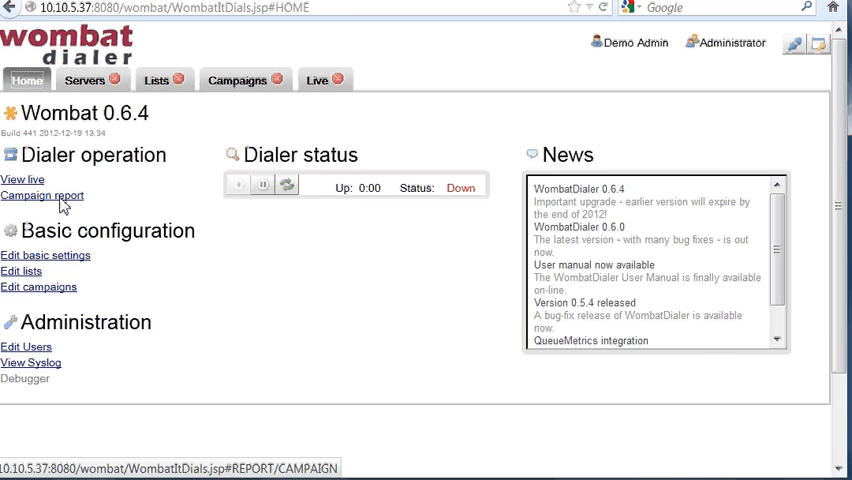
pyautogui.click(42, 195)
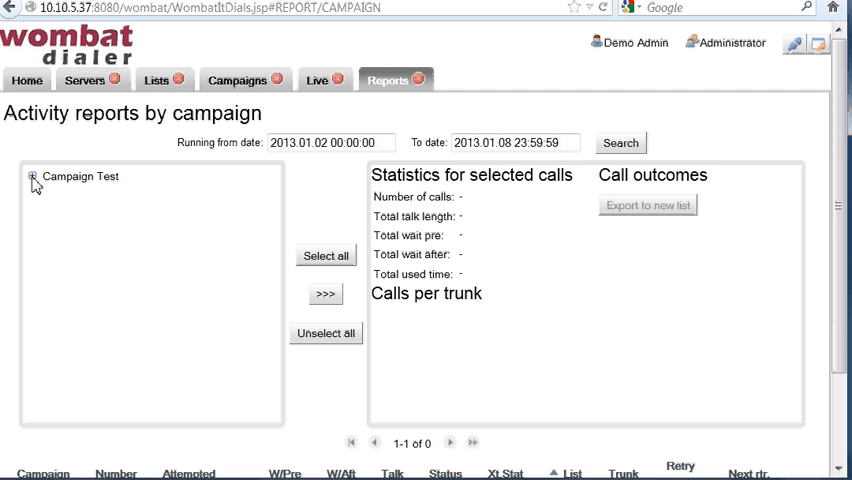
pyautogui.click(32, 176)
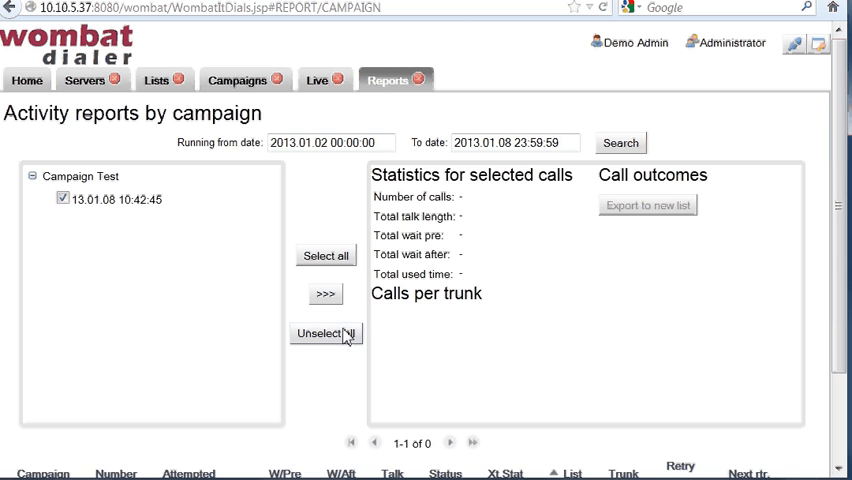
pyautogui.click(325, 293)
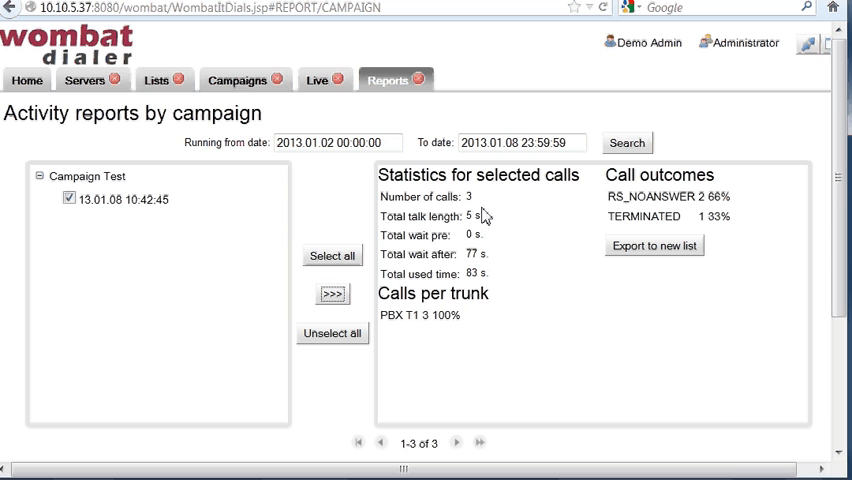
pyautogui.moveTo(551, 257)
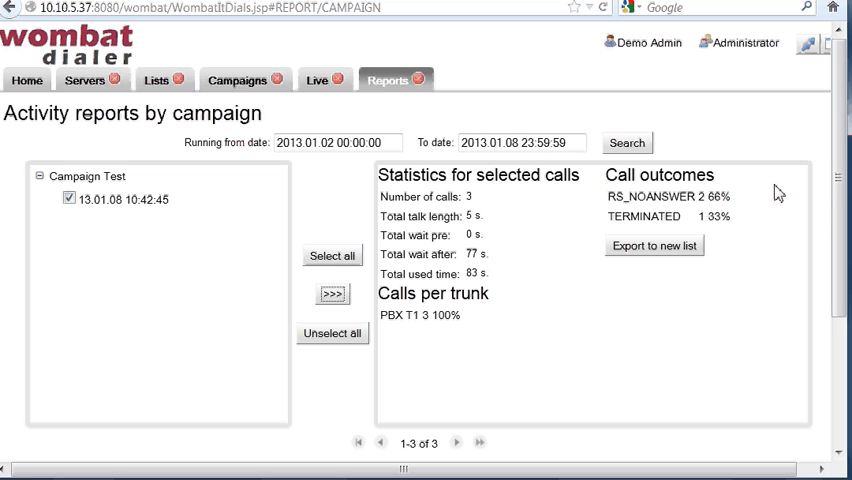
pyautogui.moveTo(707, 205)
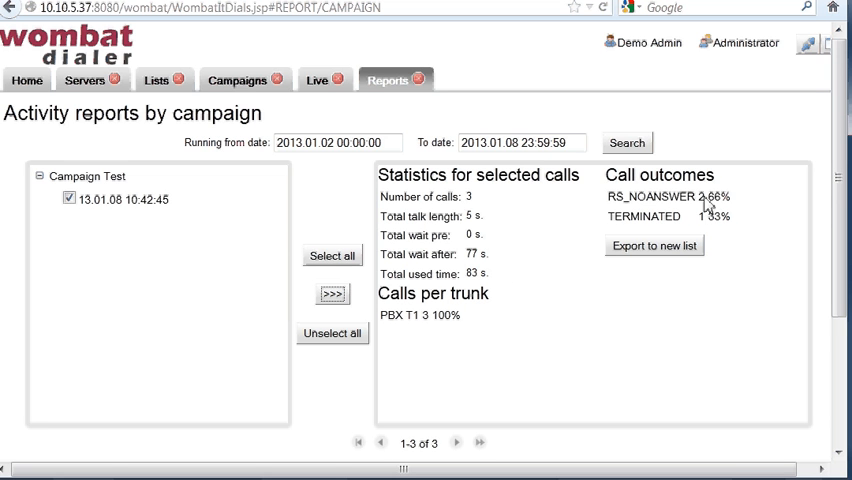
# Review the details of the 500 NOANSWER call, then close them.
pyautogui.scroll(-3)
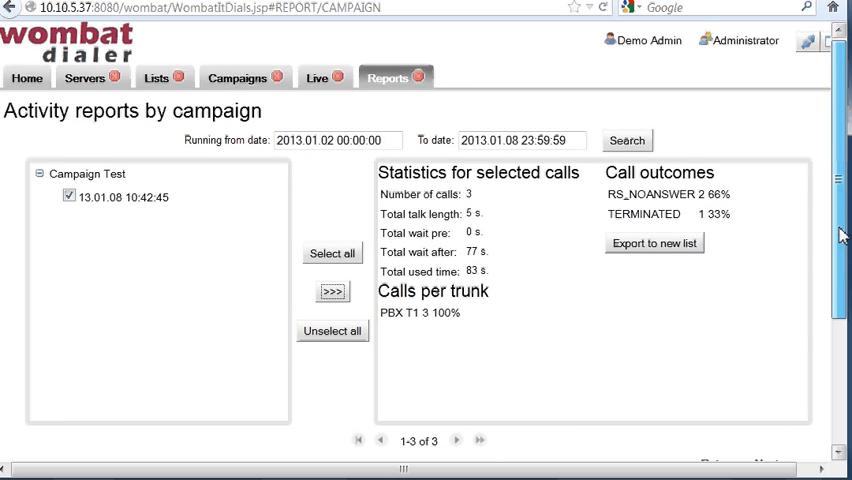
pyautogui.scroll(-3)
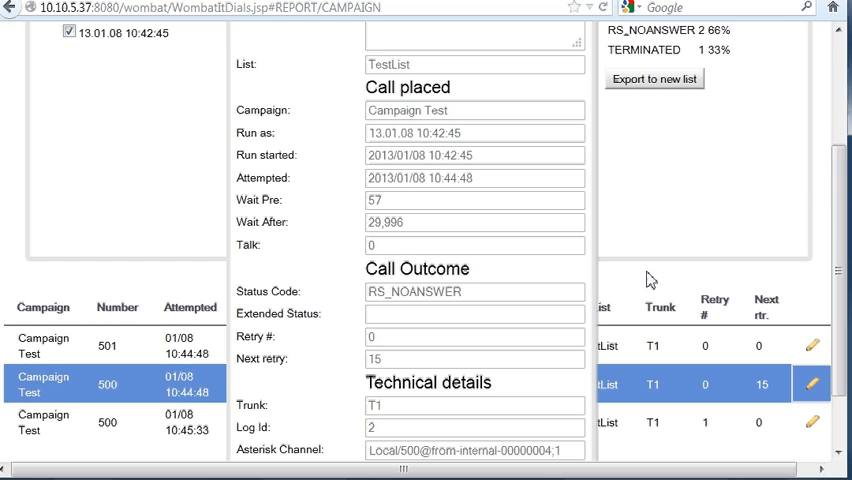
pyautogui.moveTo(843, 82)
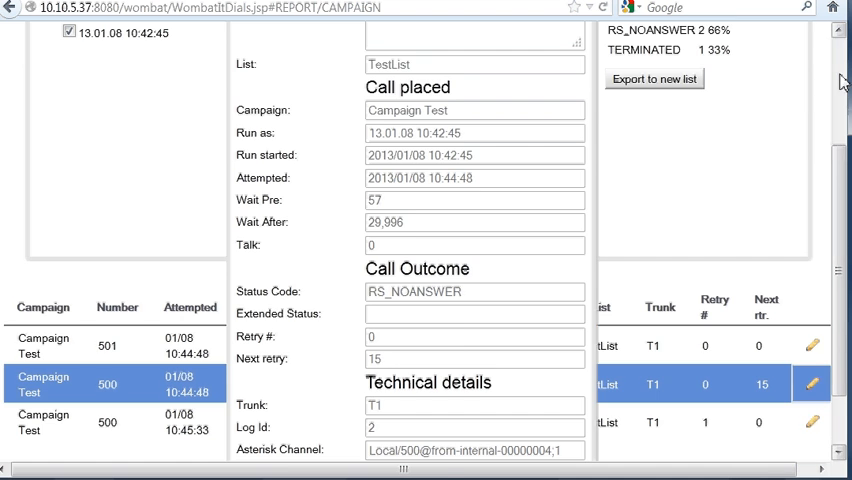
pyautogui.scroll(-3)
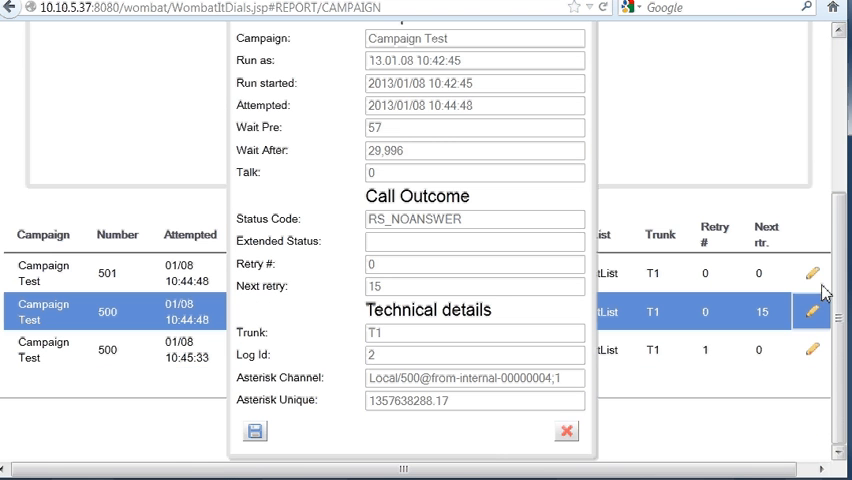
pyautogui.click(566, 431)
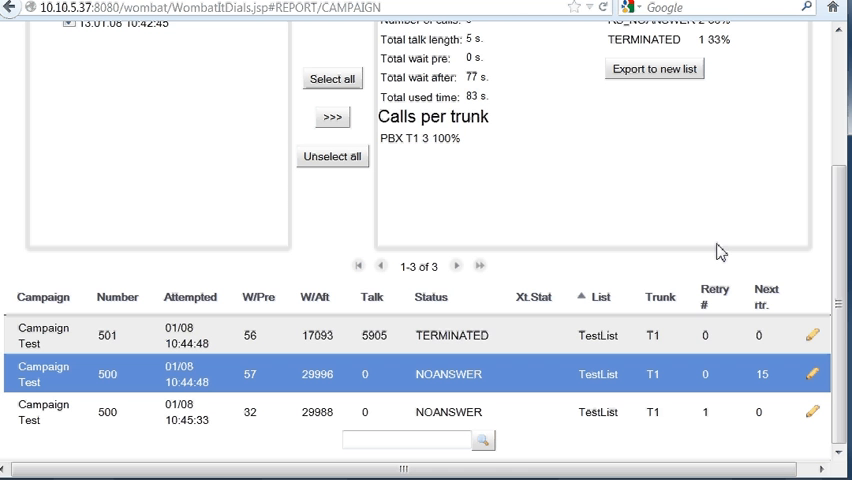
pyautogui.scroll(3)
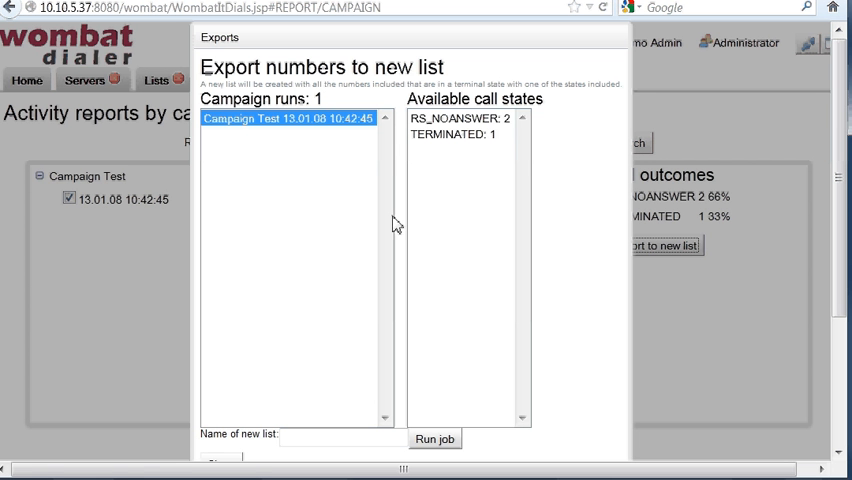
# Export the RS_NOANSWER numbers into a new call list named Retry.
pyautogui.click(460, 118)
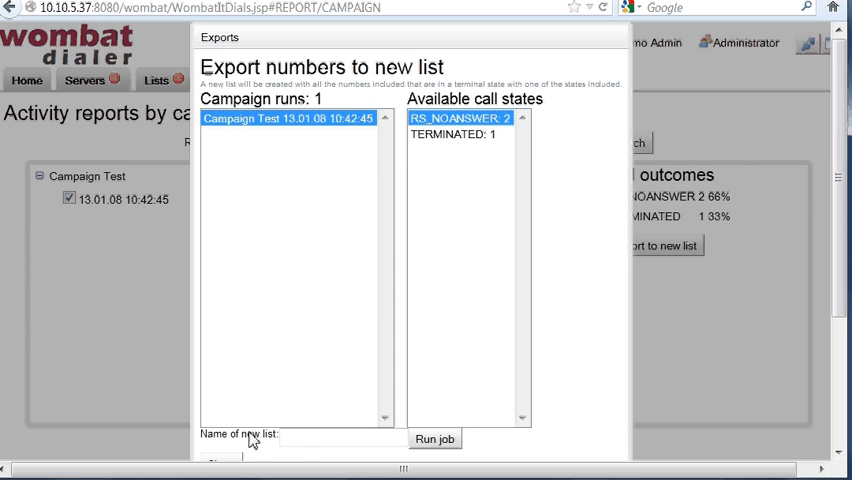
pyautogui.write('Retry')
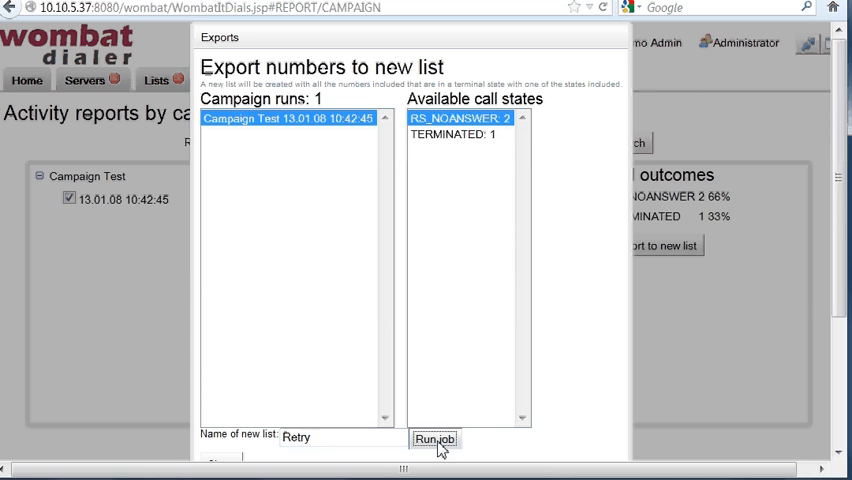
pyautogui.click(434, 439)
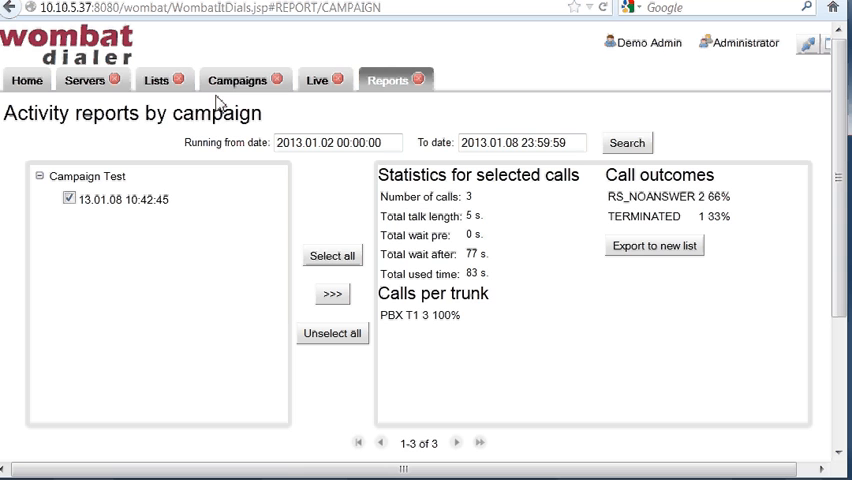
pyautogui.click(155, 80)
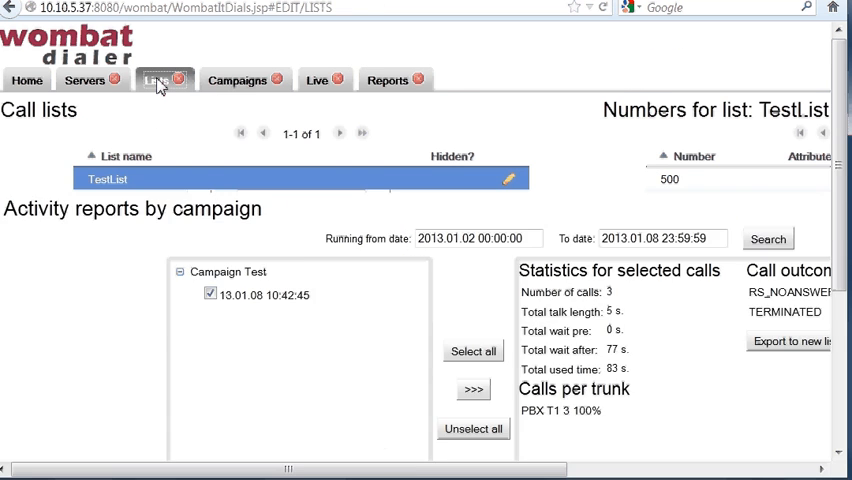
# Return to the dialer home page and open the call lists for editing.
pyautogui.click(156, 80)
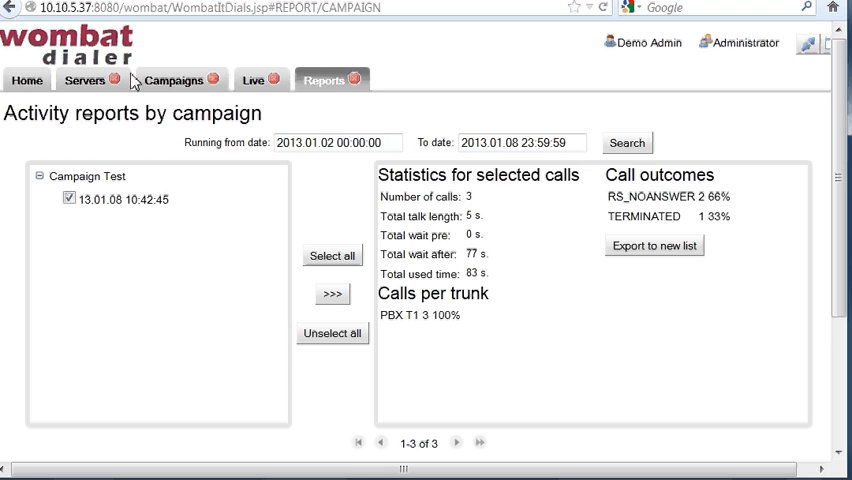
pyautogui.click(27, 80)
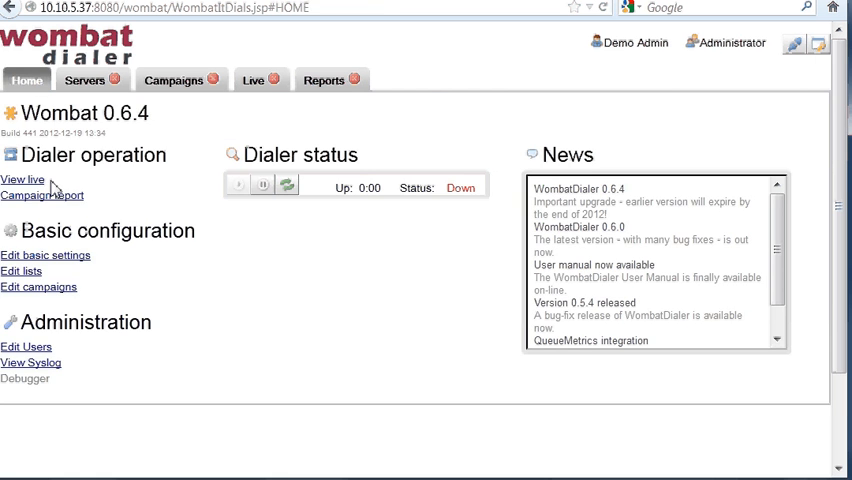
pyautogui.click(21, 271)
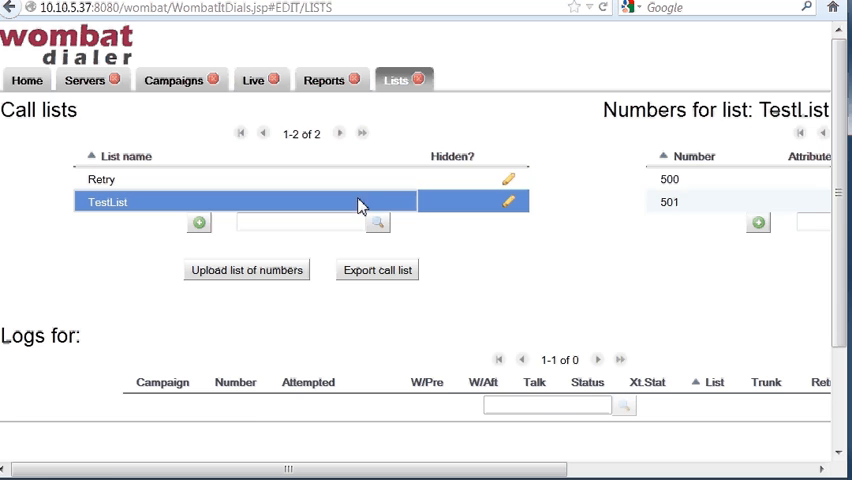
# Review call logs for number 500 (two NOANSWER attempts) and 501 (one TERMINATED call).
pyautogui.click(670, 179)
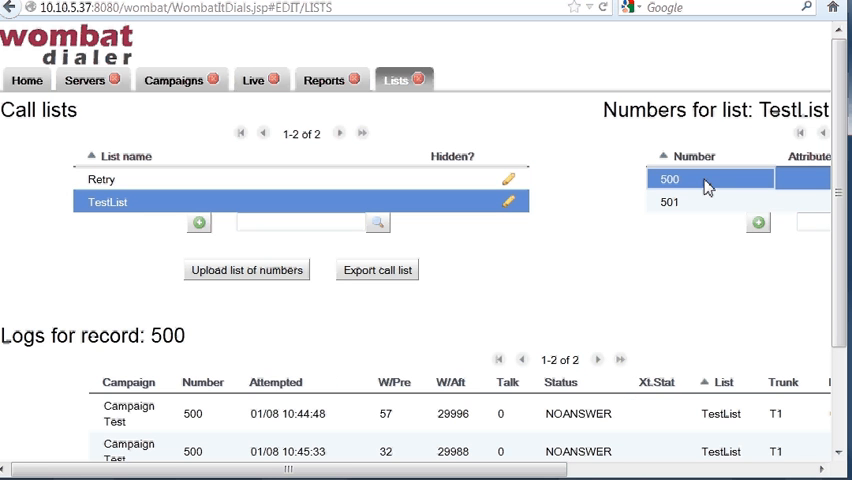
pyautogui.scroll(-3)
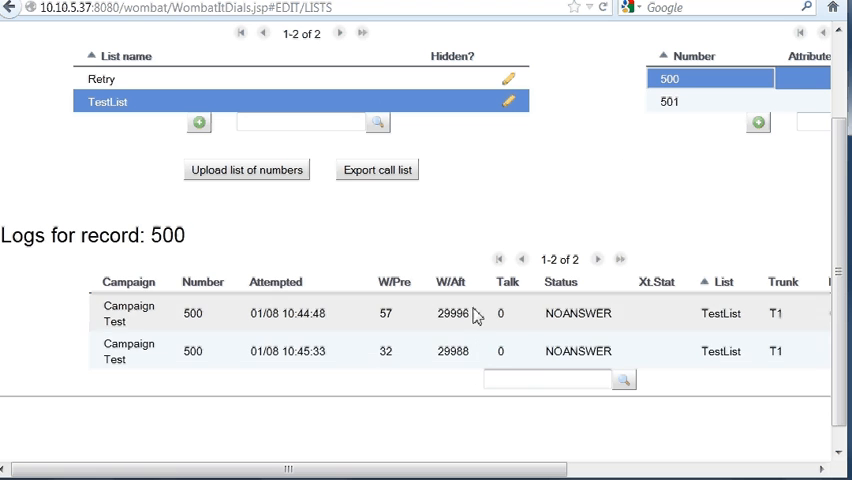
pyautogui.click(669, 101)
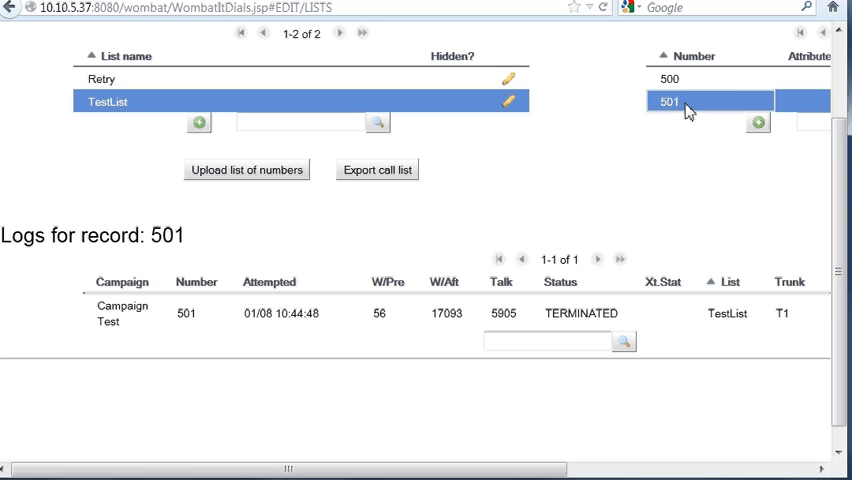
pyautogui.moveTo(593, 314)
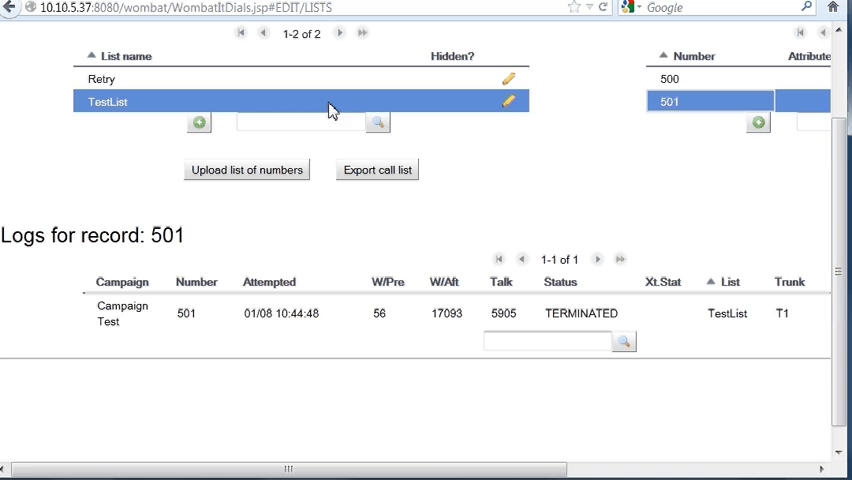
pyautogui.moveTo(100, 243)
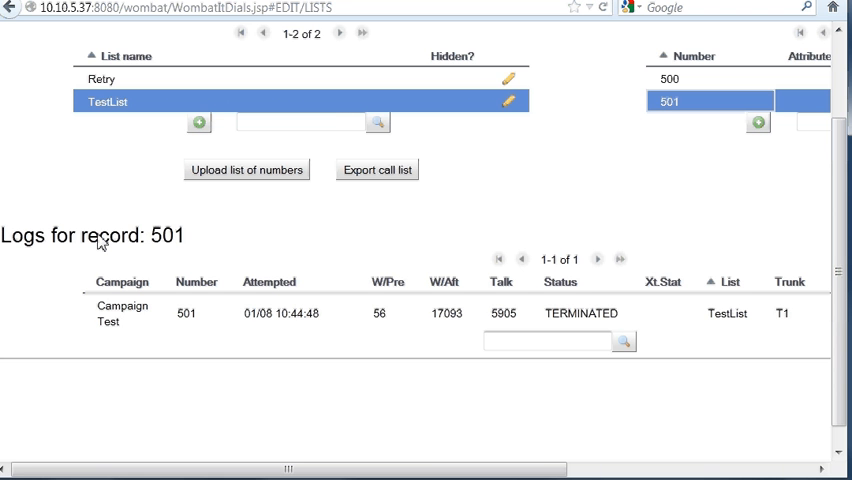
pyautogui.scroll(3)
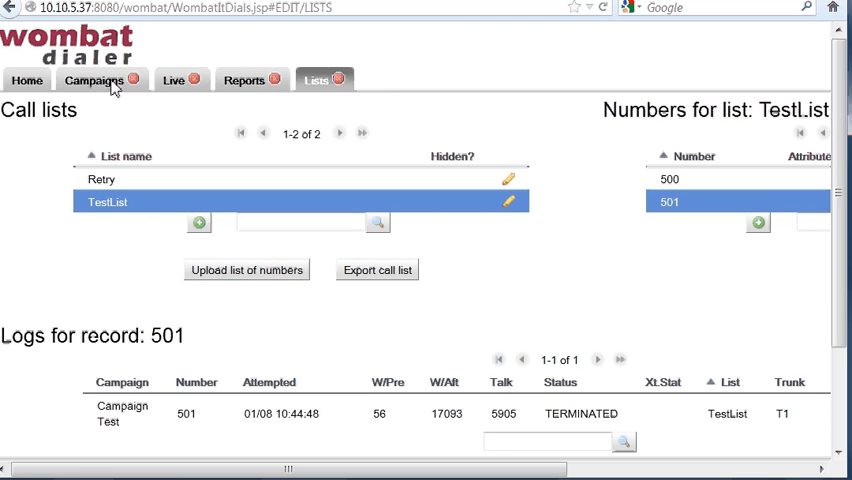
pyautogui.moveTo(155, 18)
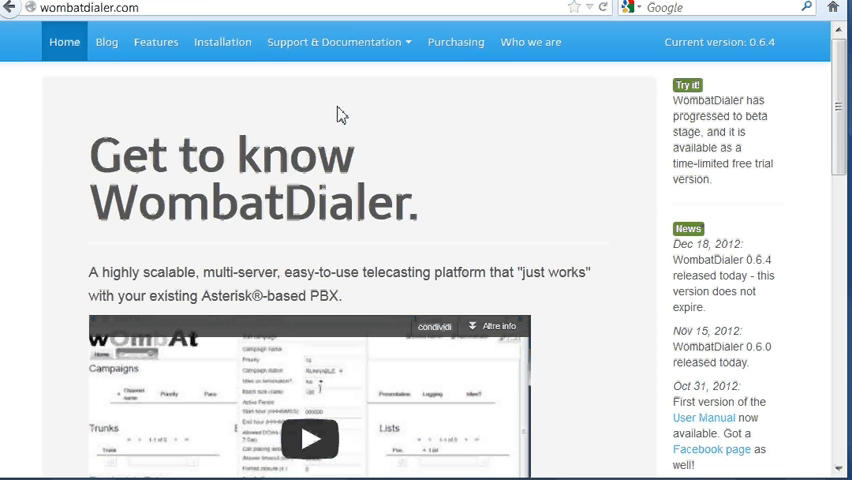
# Open the Installation page from the Support & Documentation menu on wombatdialer.com.
pyautogui.click(339, 42)
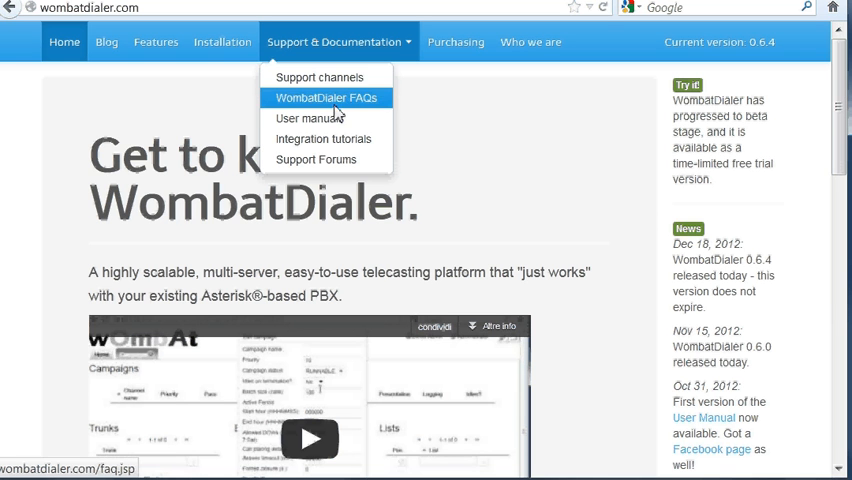
pyautogui.moveTo(330, 138)
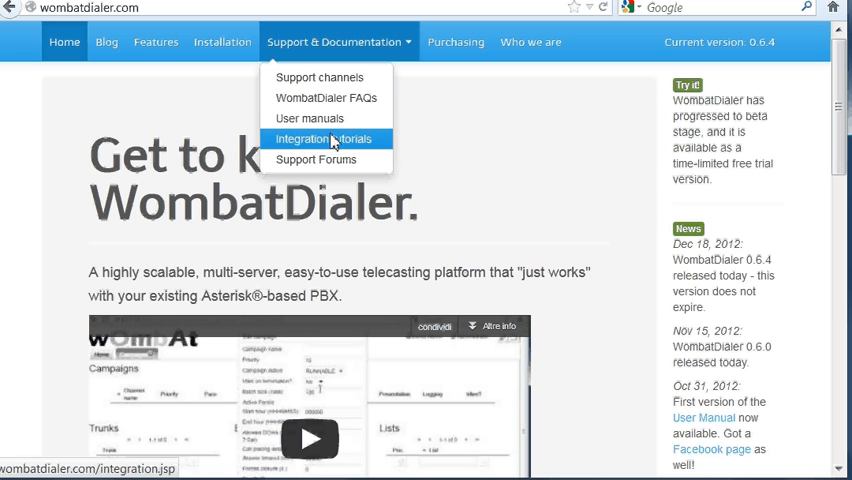
pyautogui.moveTo(322, 160)
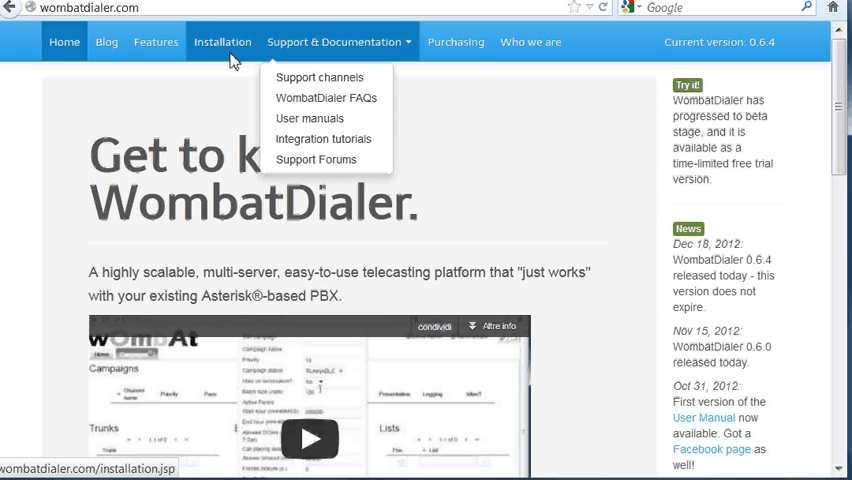
pyautogui.click(222, 41)
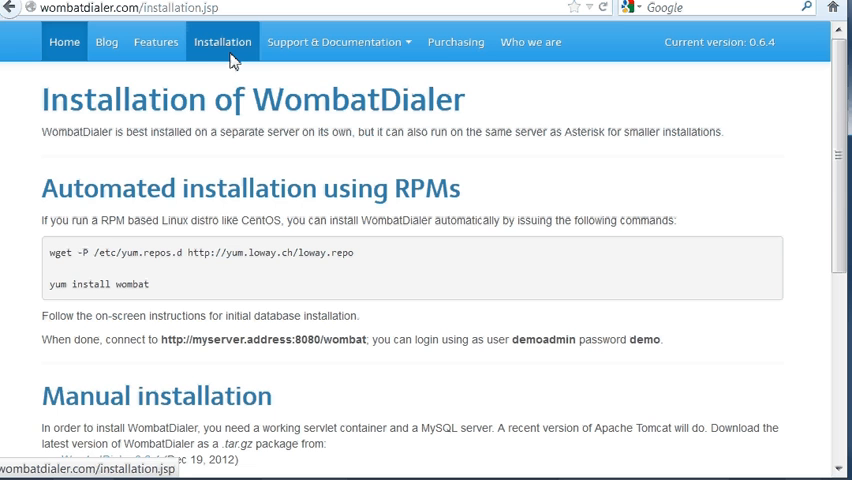
# Scroll the installation guide and the free demo key request form, then go back Home.
pyautogui.scroll(-3)
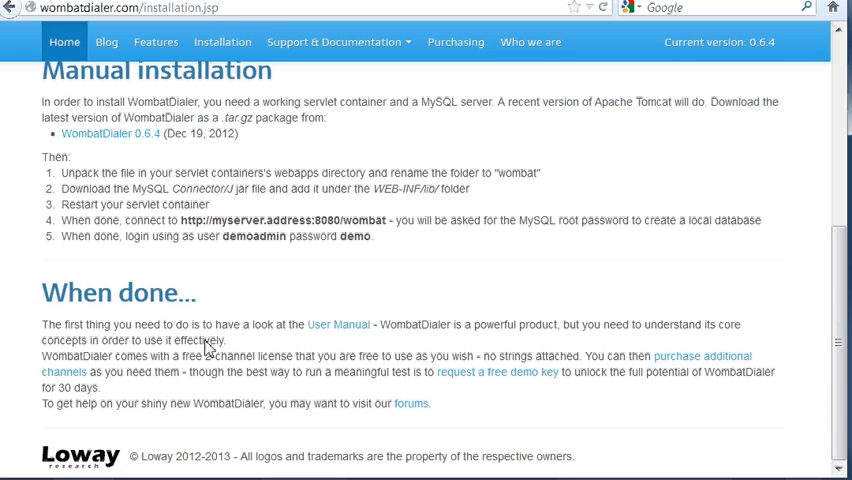
pyautogui.moveTo(285, 350)
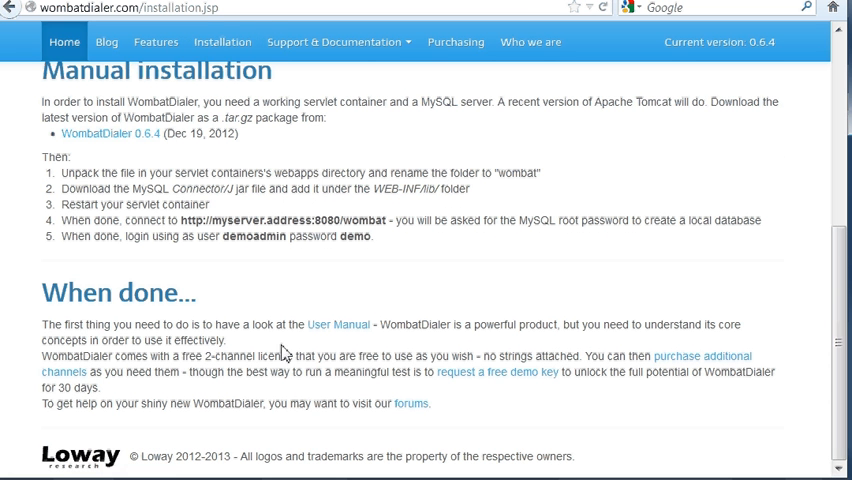
pyautogui.click(496, 372)
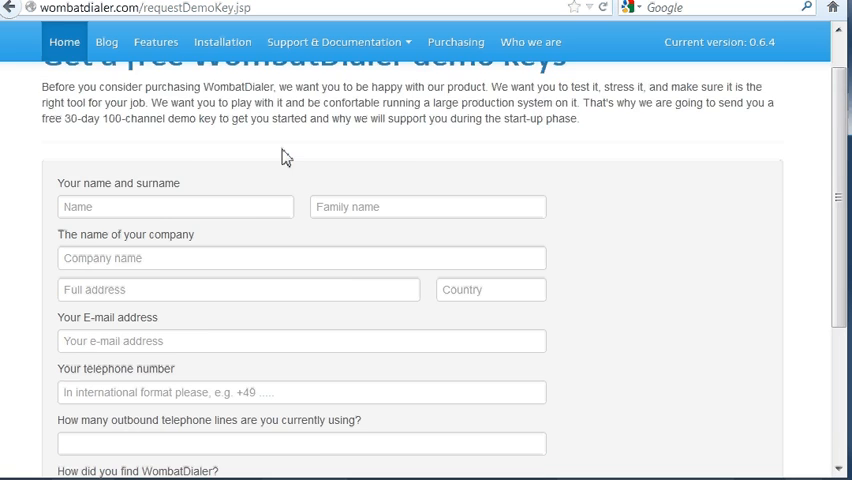
pyautogui.scroll(-3)
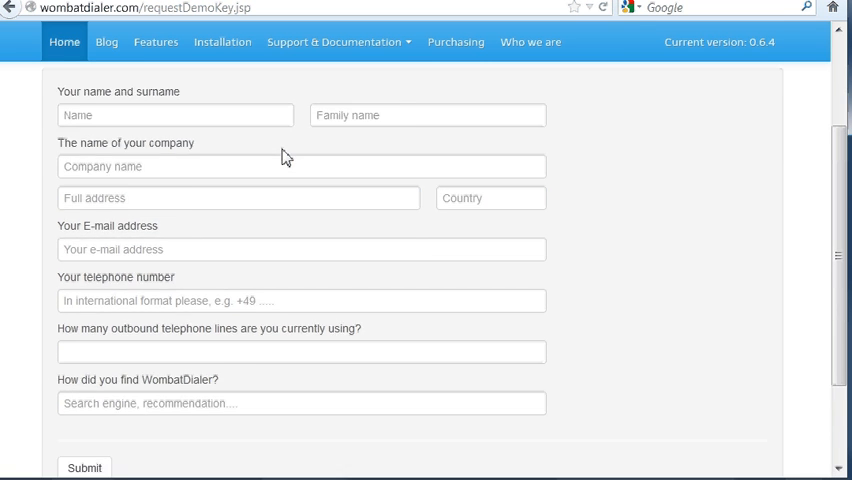
pyautogui.scroll(3)
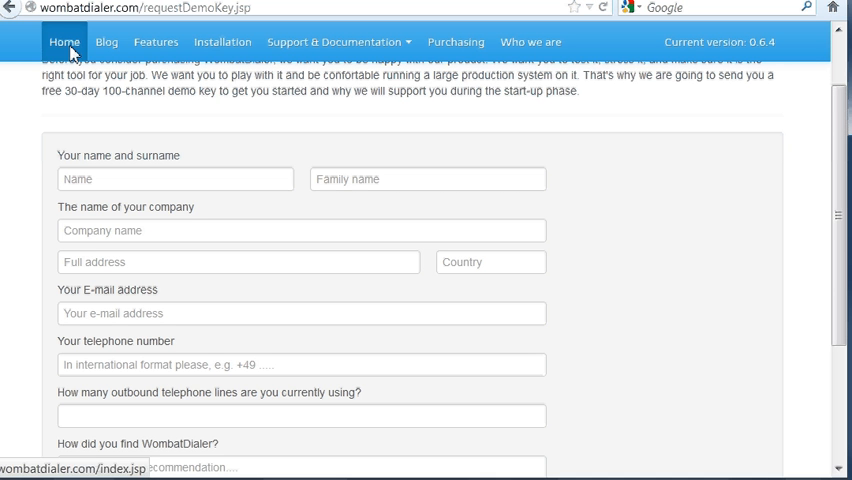
pyautogui.click(64, 42)
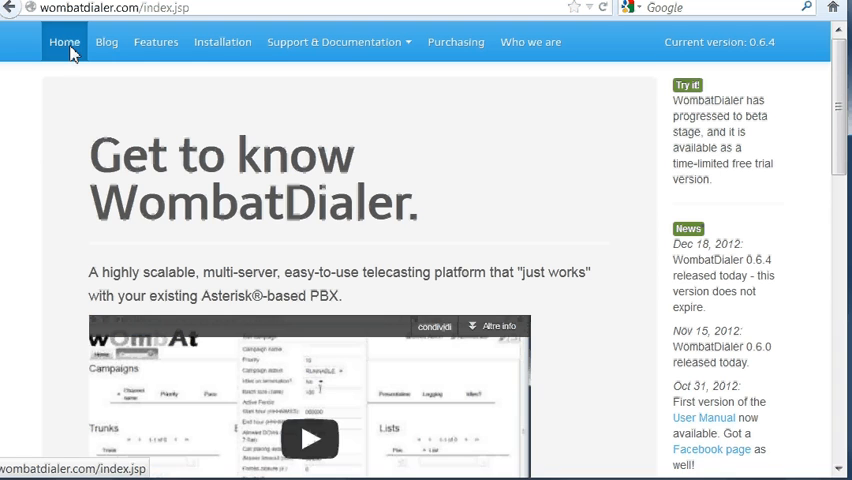